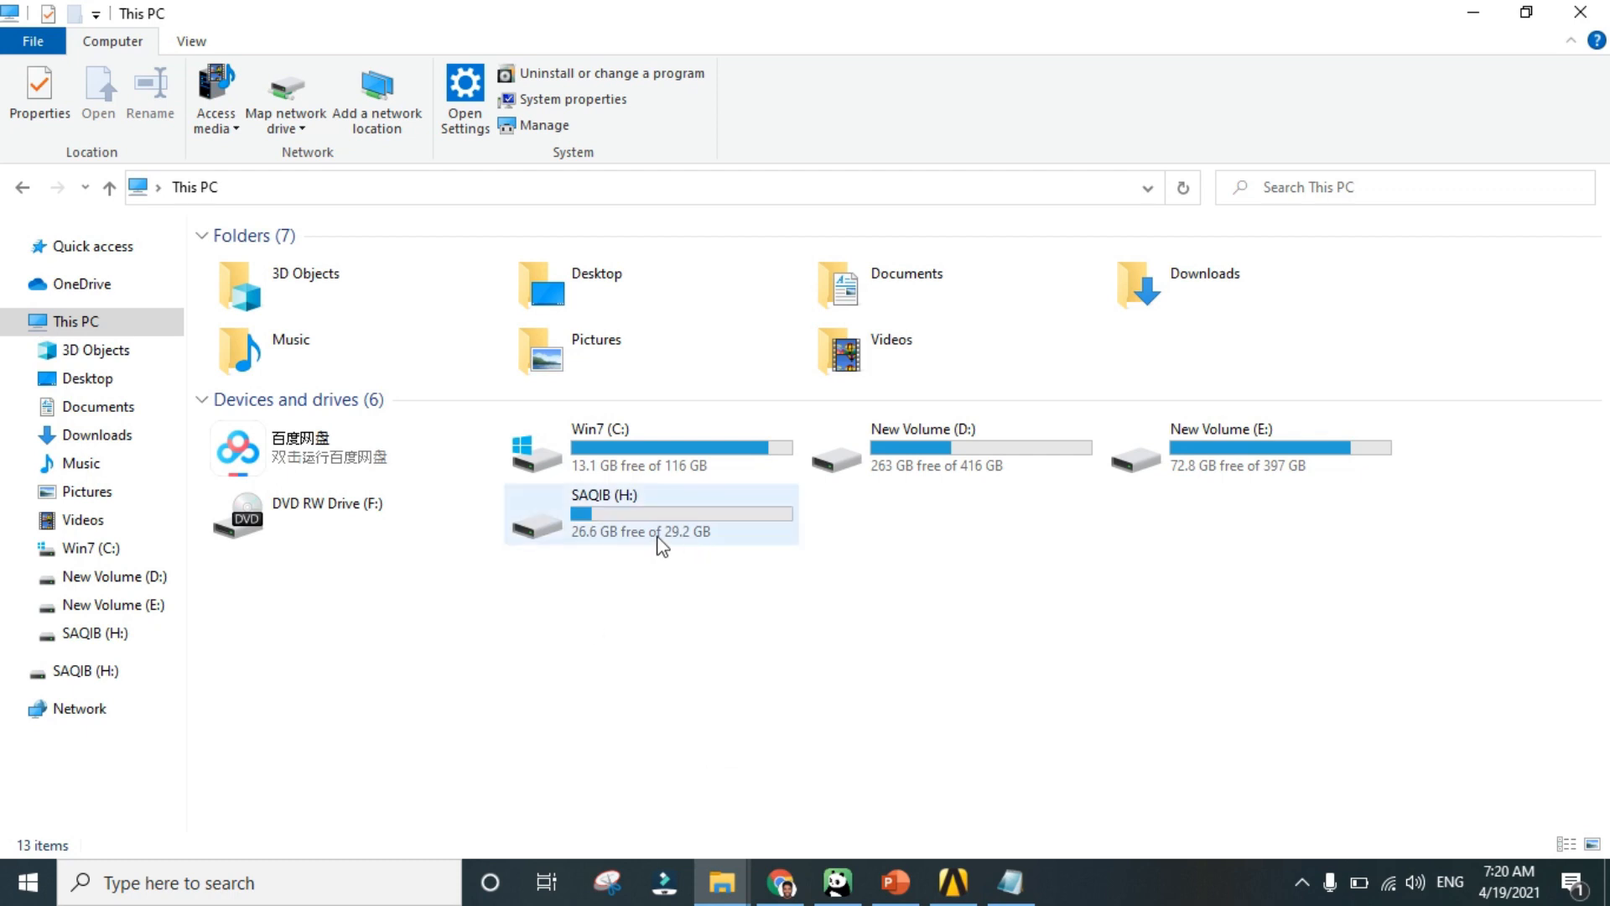
{"action": "mouse_move", "coordinate": [555, 558]}
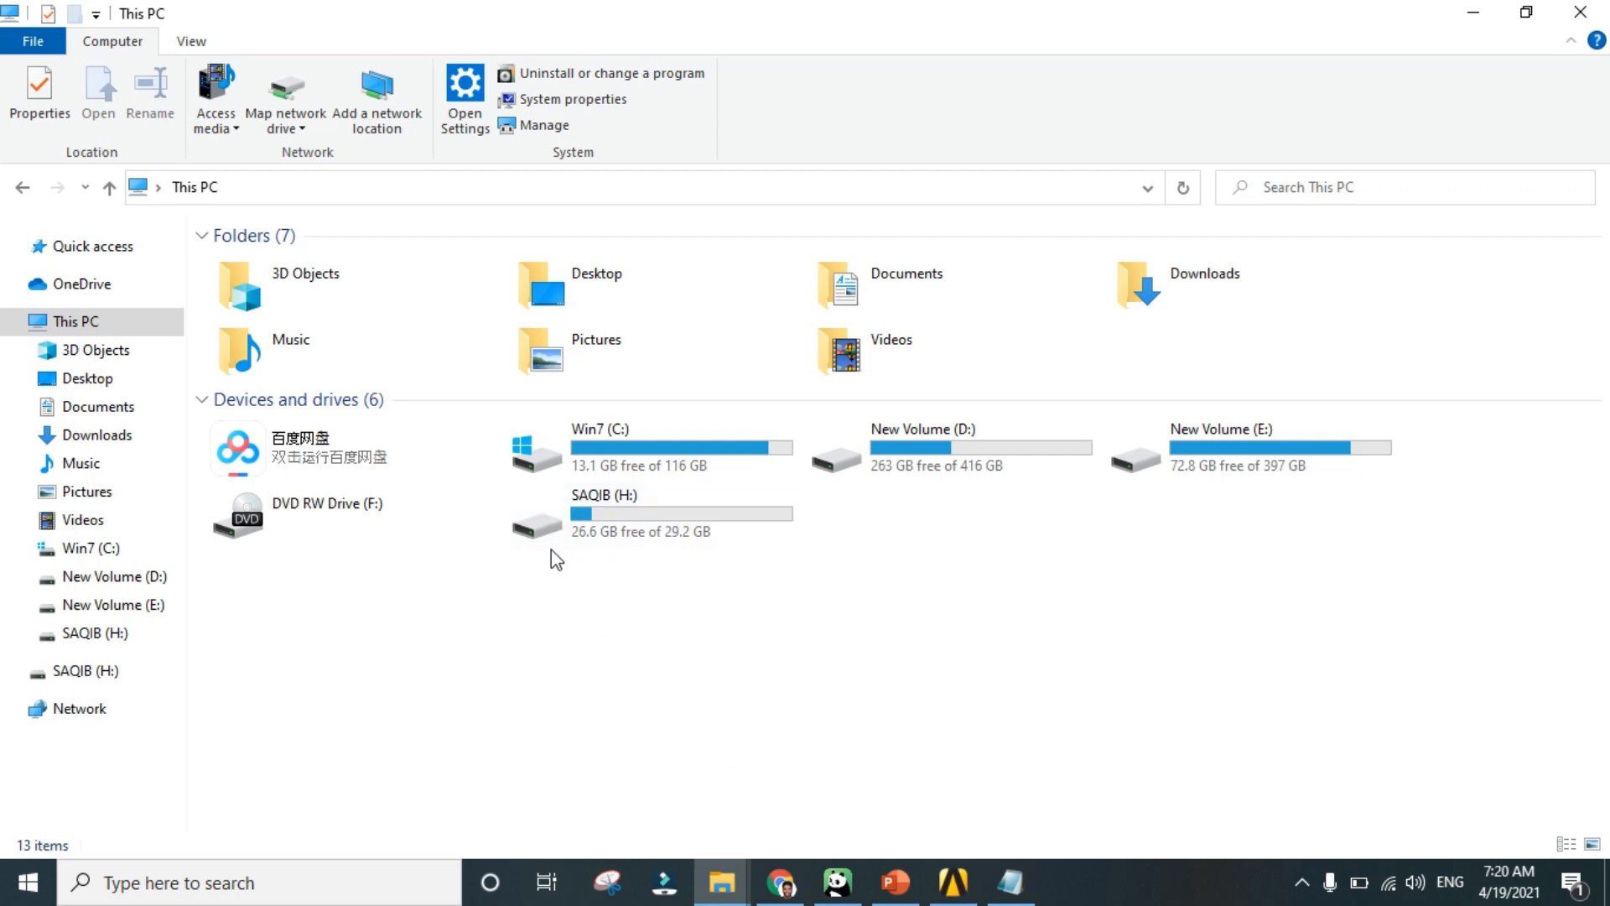
{"action": "mouse_move", "coordinate": [755, 736]}
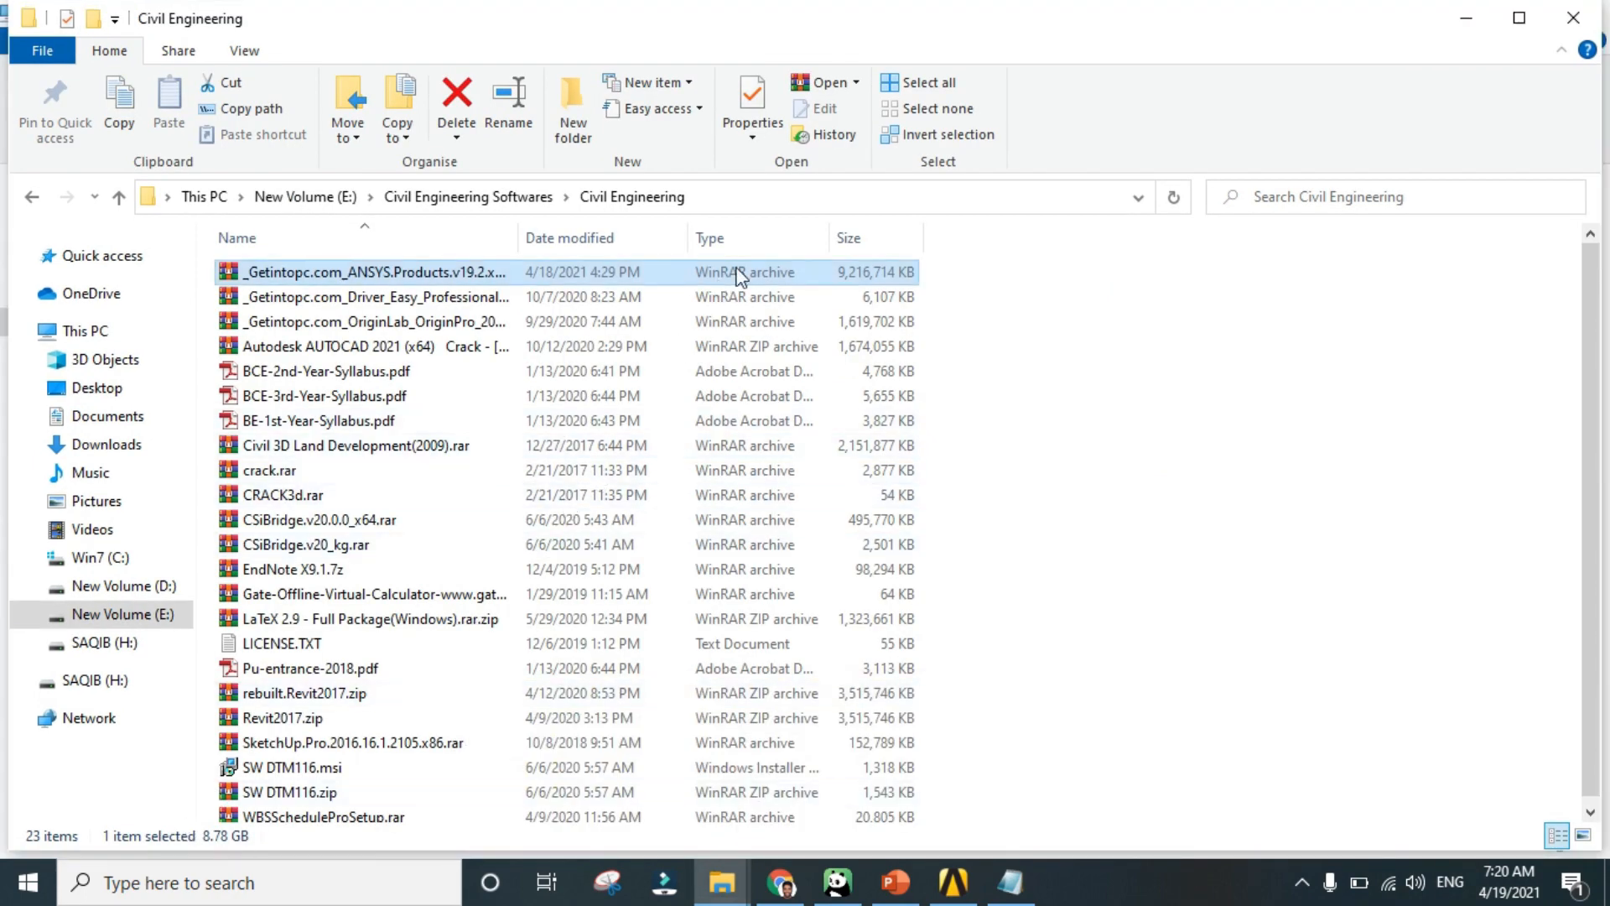
- Send the ANSYS archive to SAQIB (H:) and cancel the File Too Large warning
{"action": "right_click", "coordinate": [370, 272]}
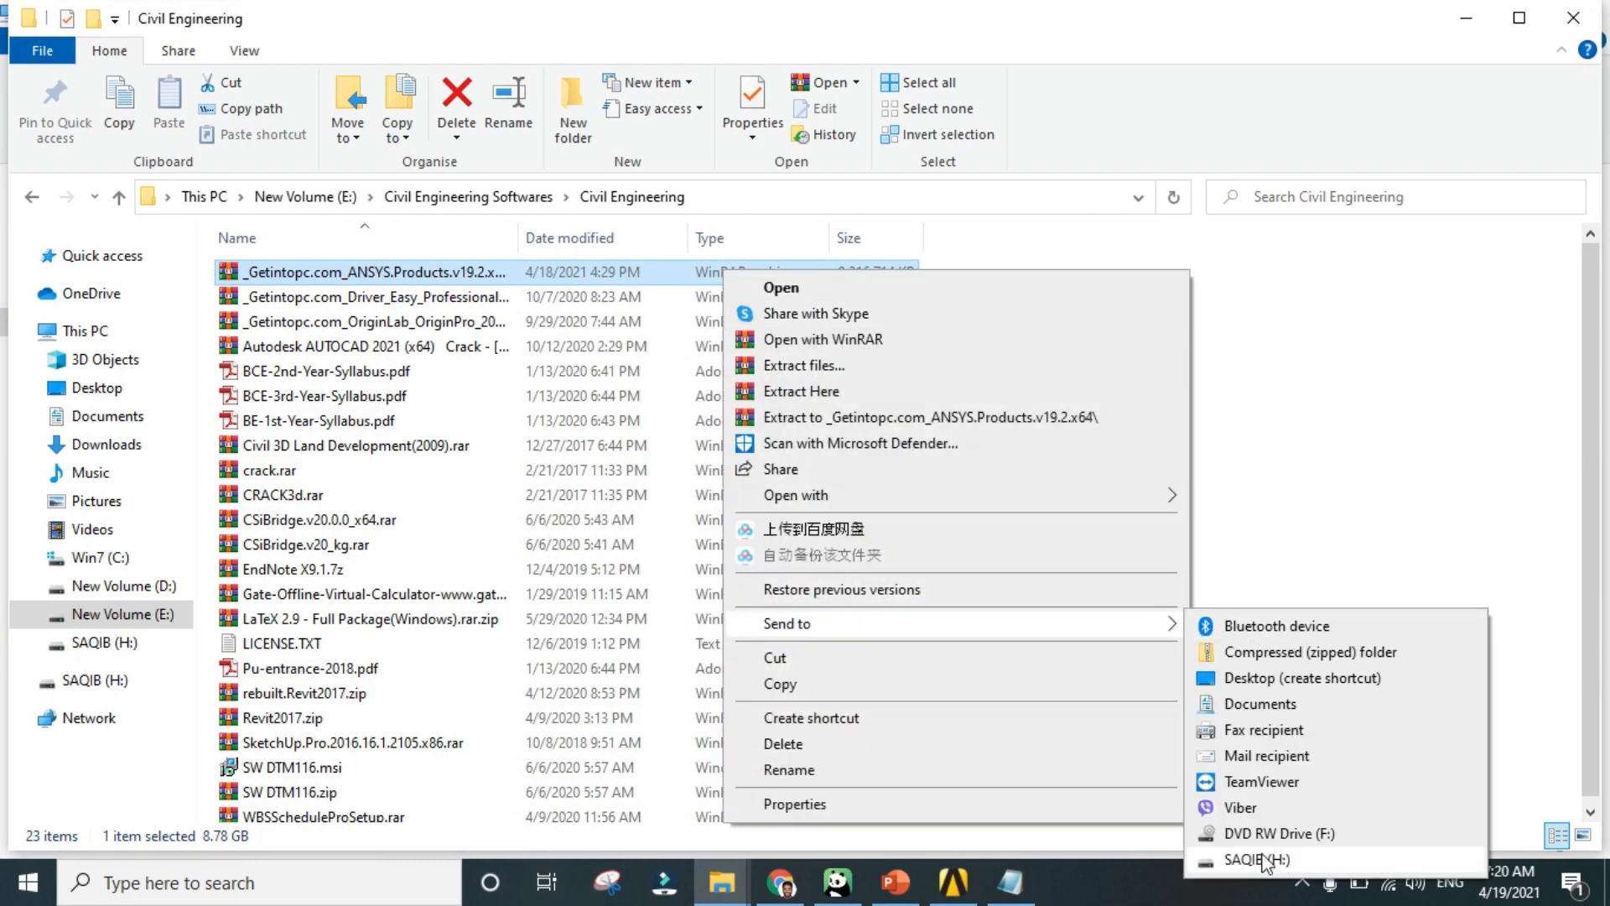
{"action": "left_click", "coordinate": [1253, 859]}
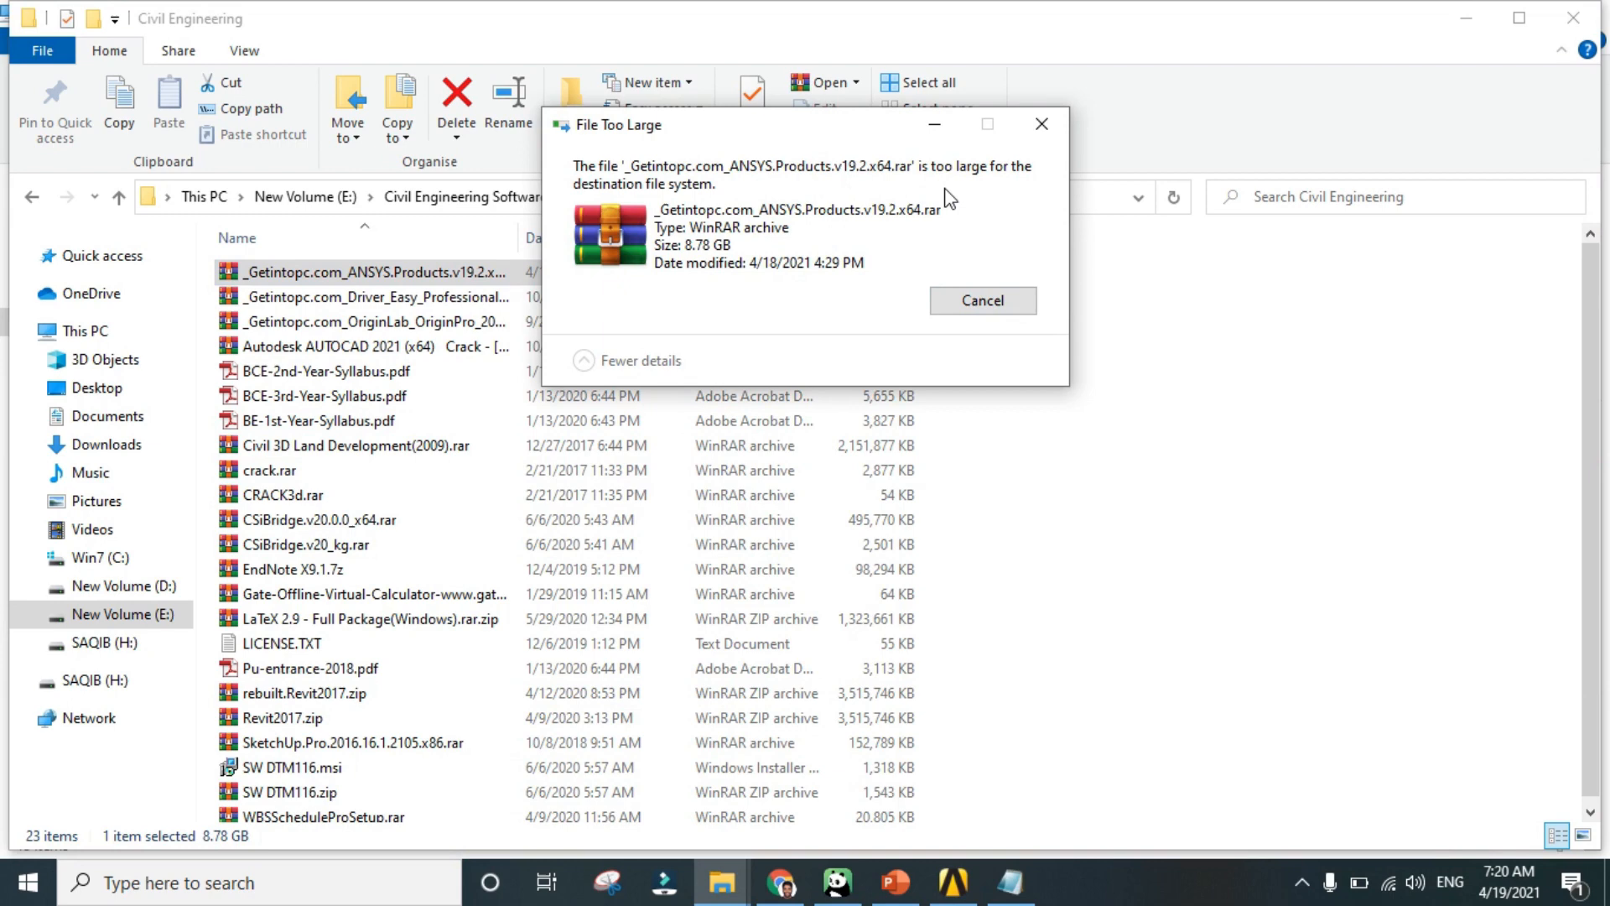
{"action": "mouse_move", "coordinate": [761, 233]}
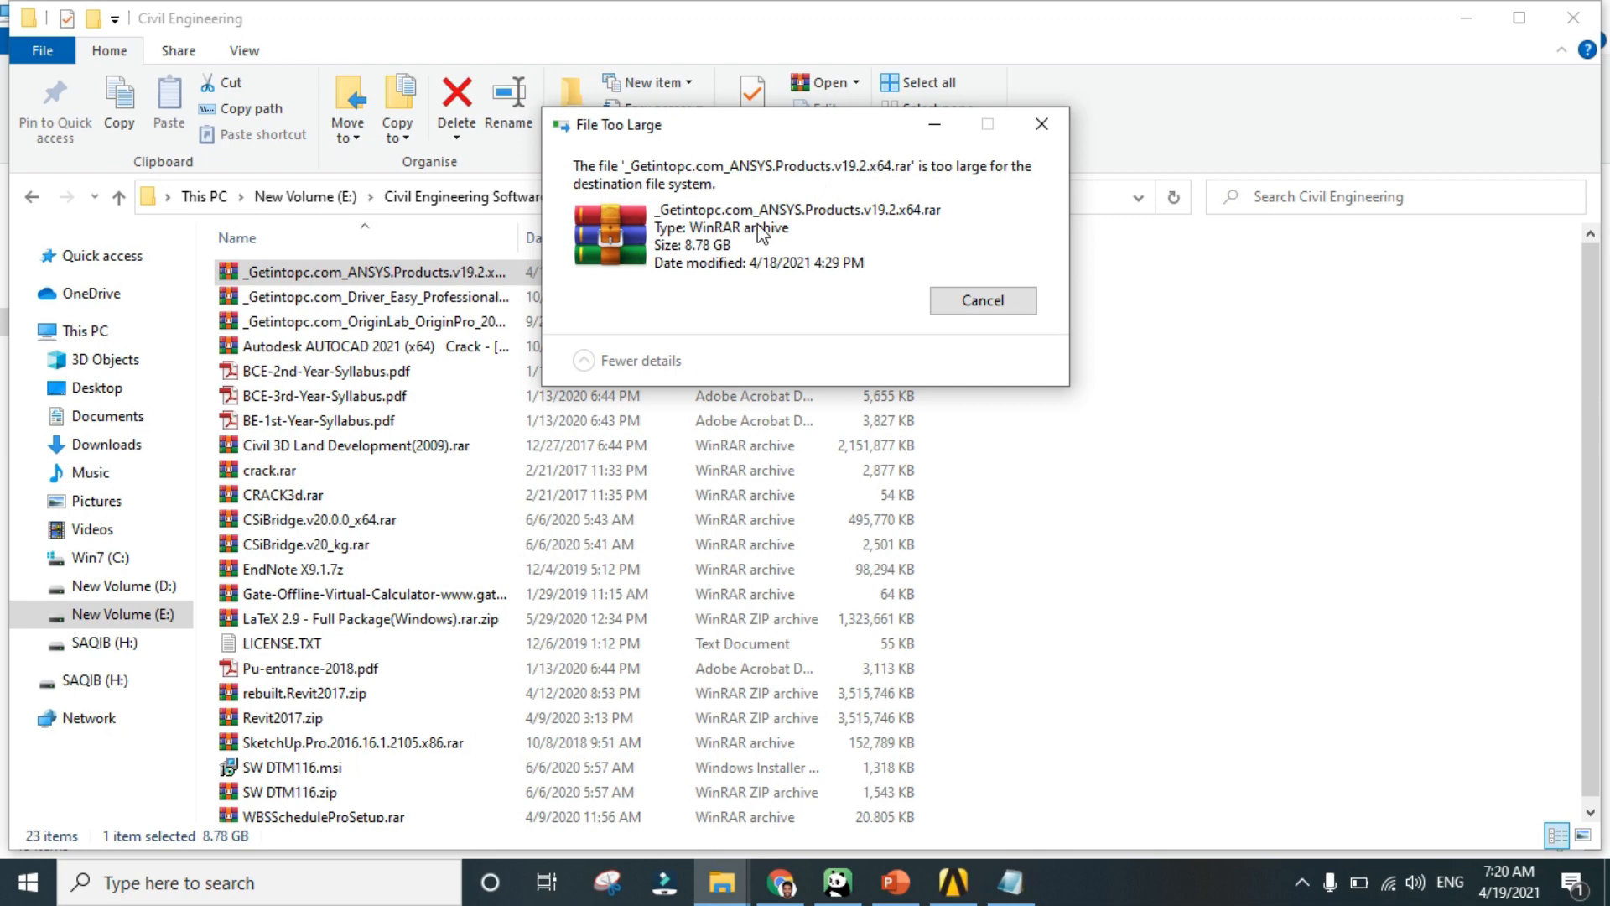
{"action": "left_click", "coordinate": [981, 300]}
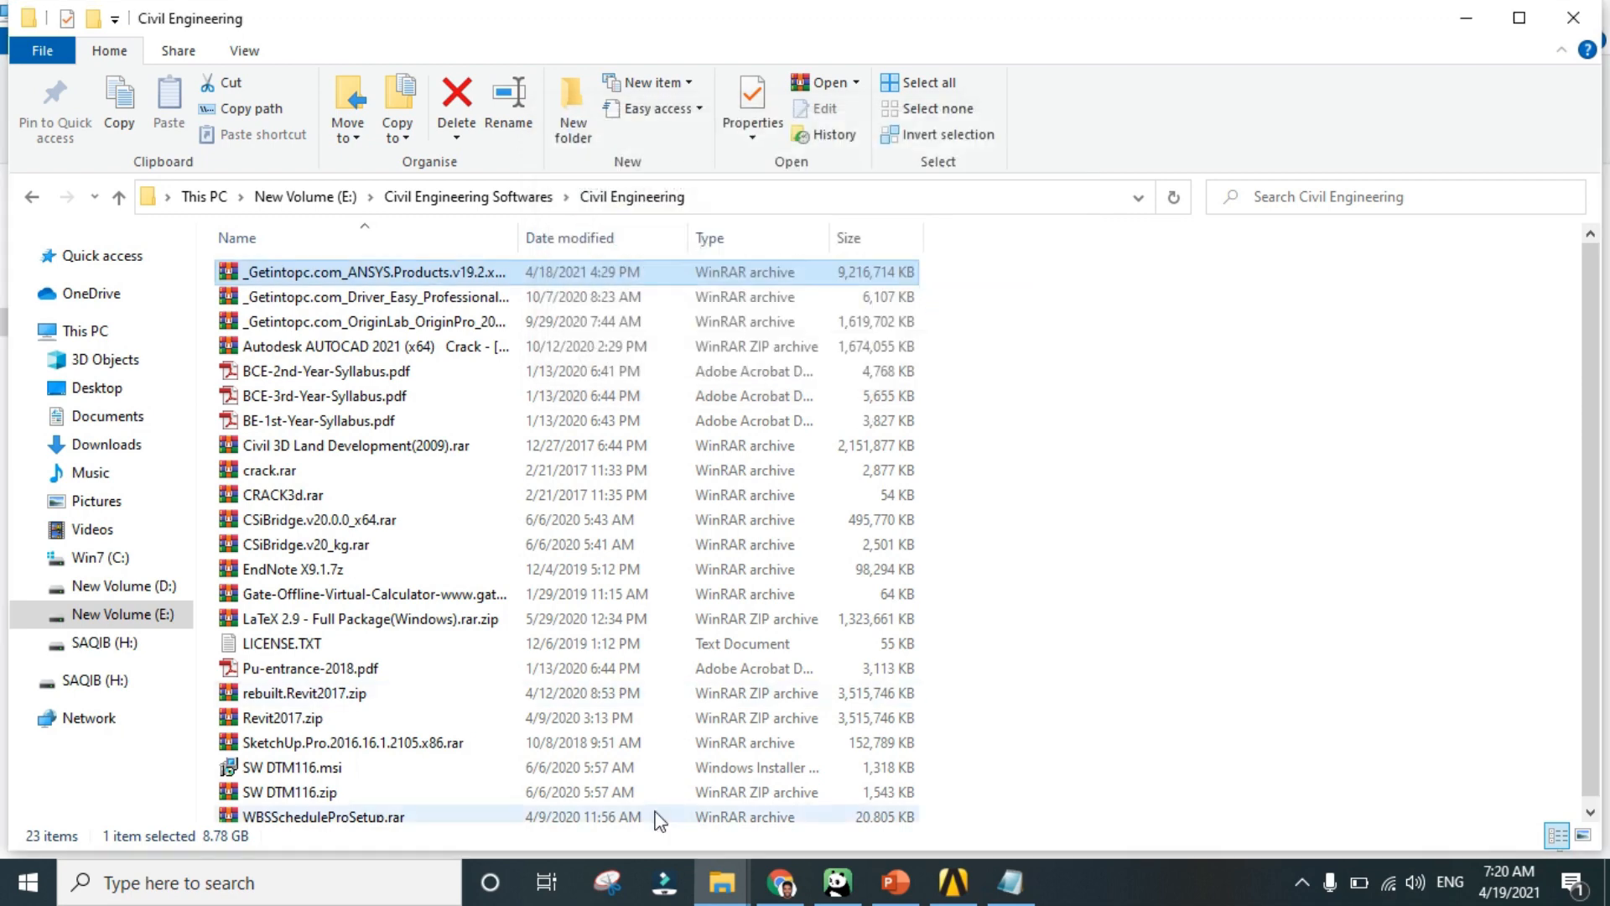
{"action": "mouse_move", "coordinate": [720, 882]}
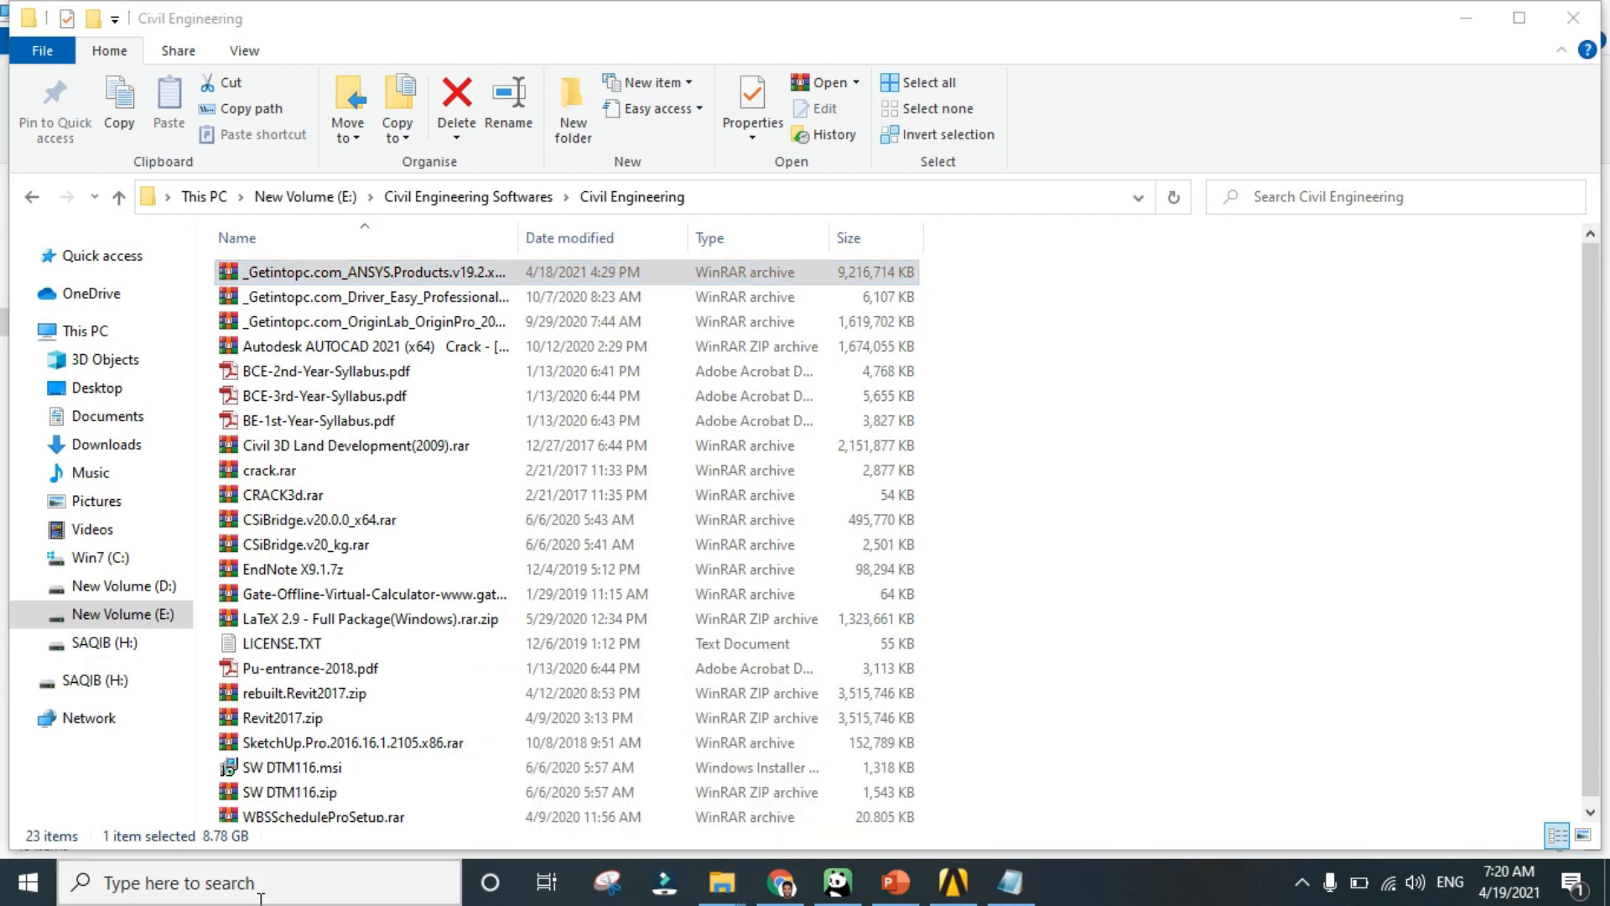
- Search for cmd and run Command Prompt as administrator
{"action": "type", "text": "cmd"}
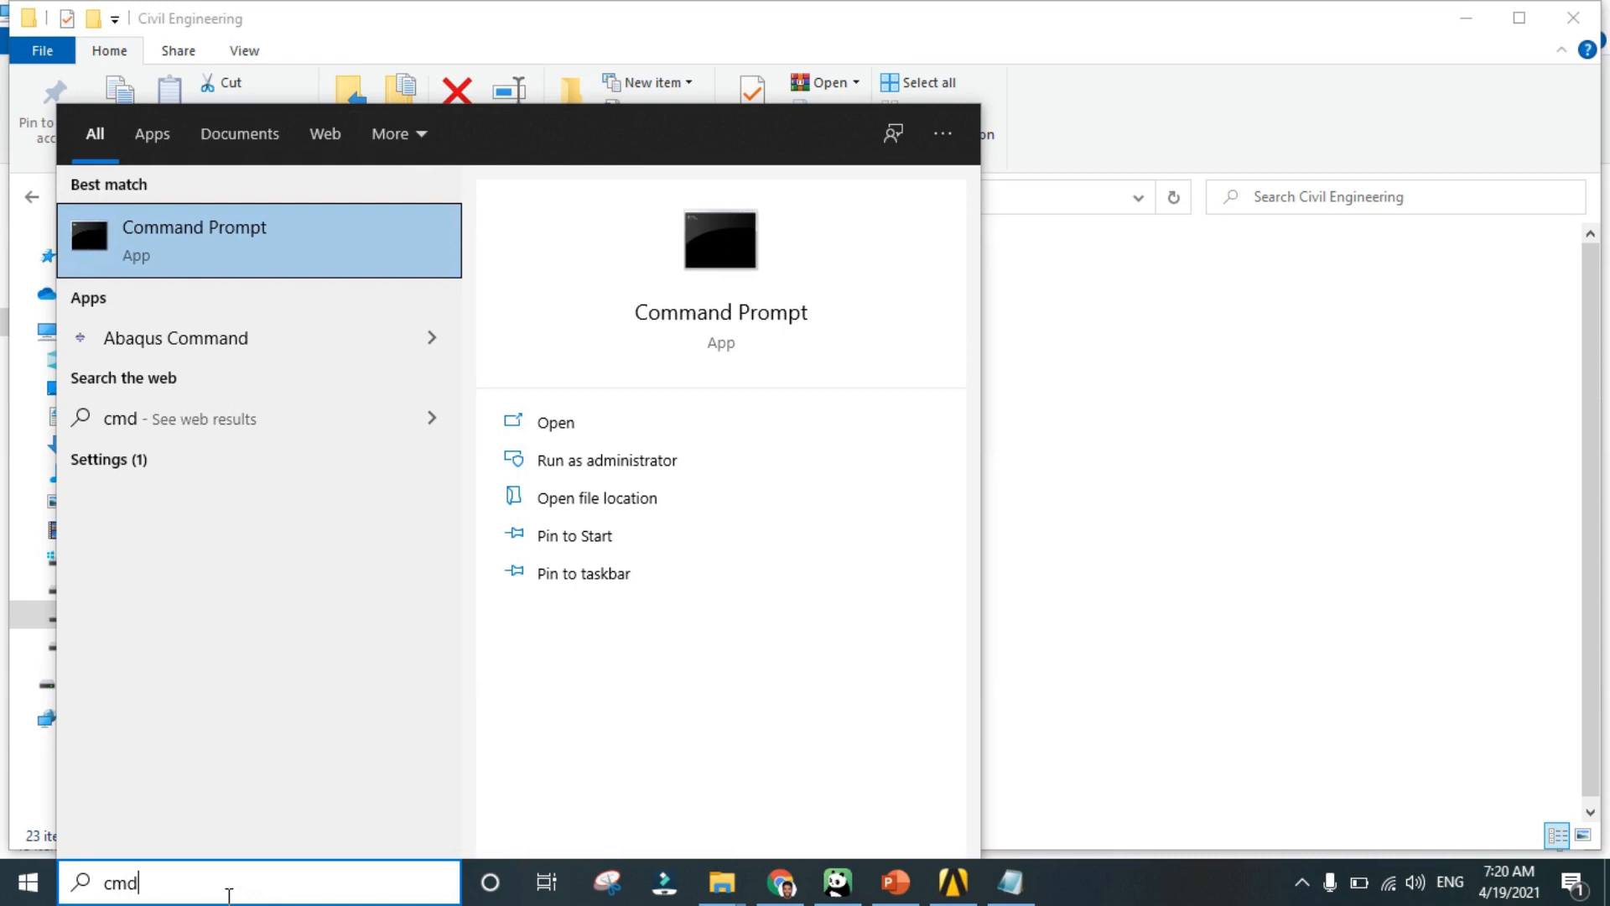
{"action": "mouse_move", "coordinate": [228, 262]}
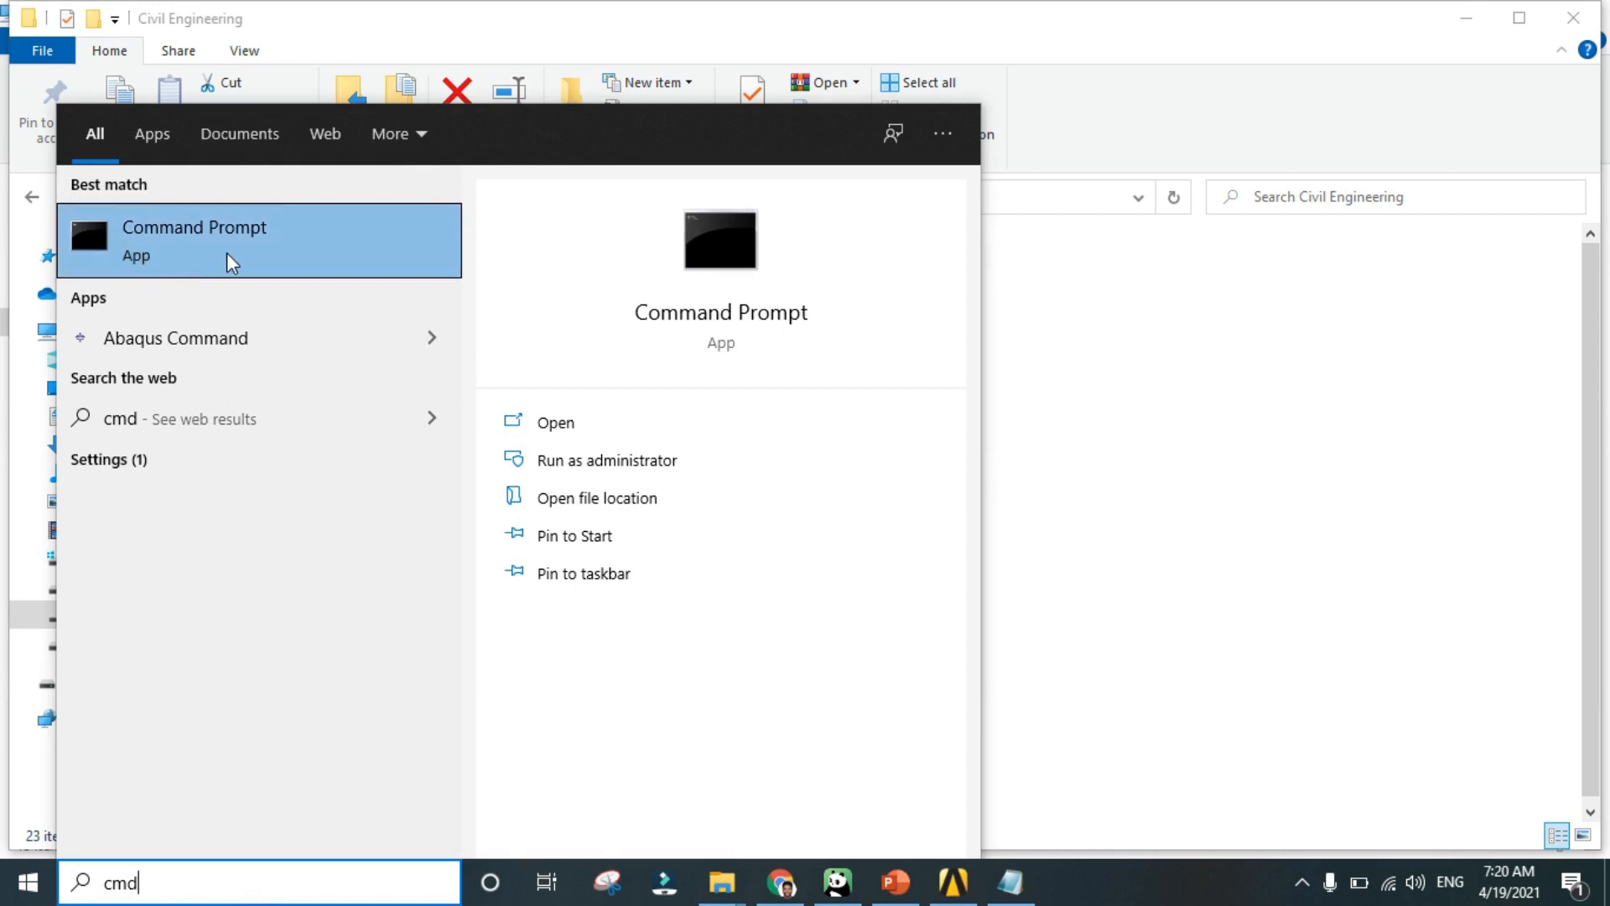
{"action": "right_click", "coordinate": [226, 241]}
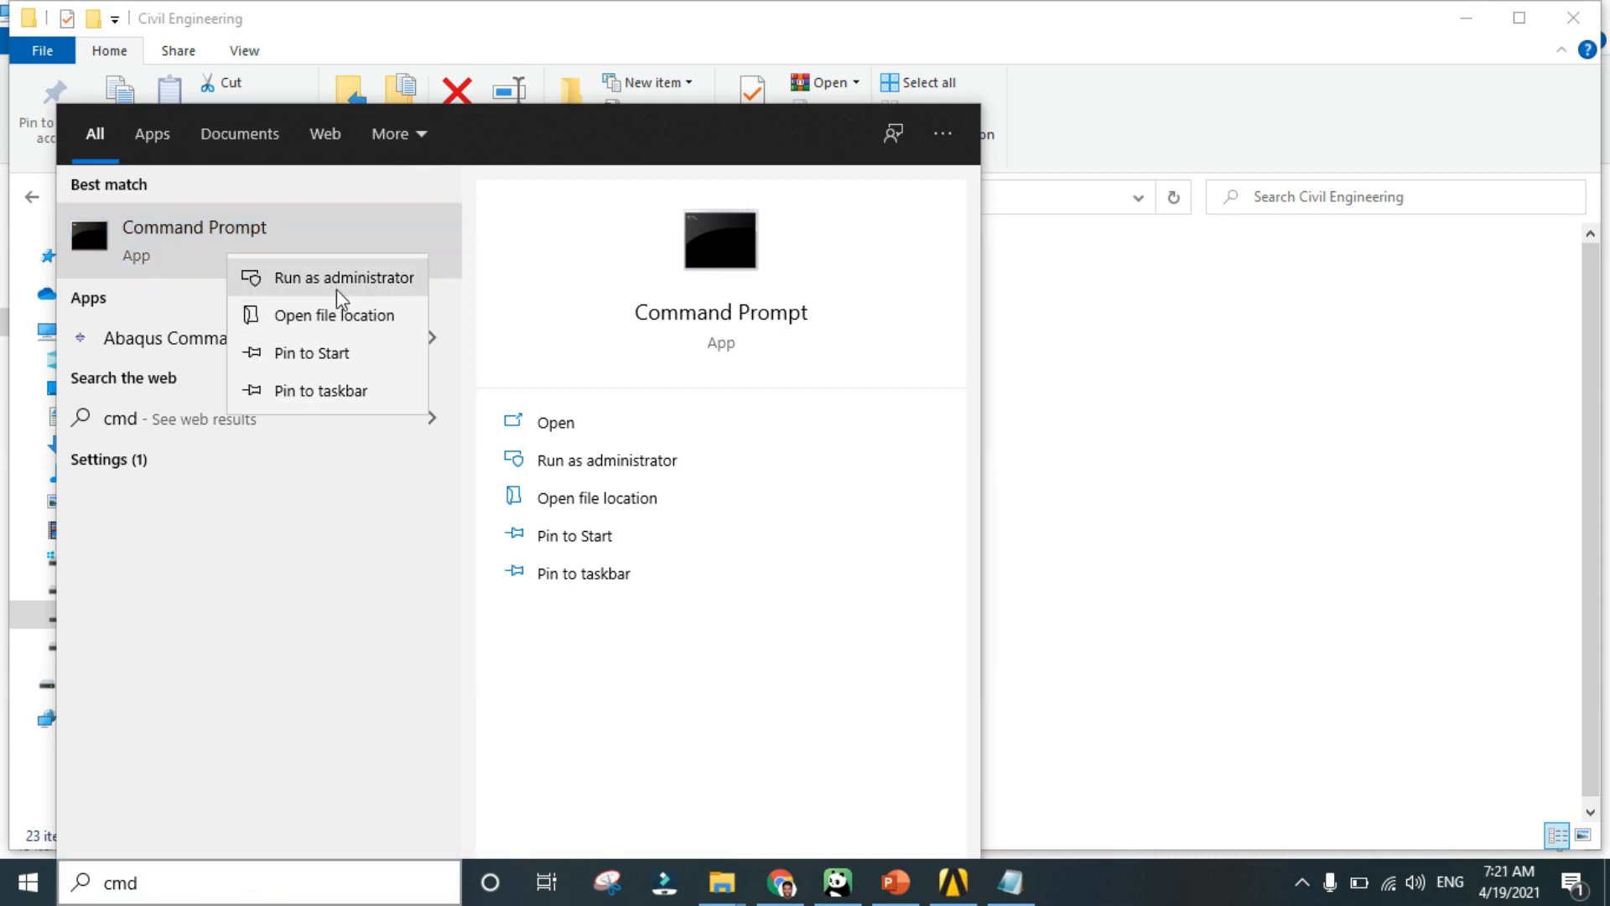
{"action": "left_click", "coordinate": [343, 278]}
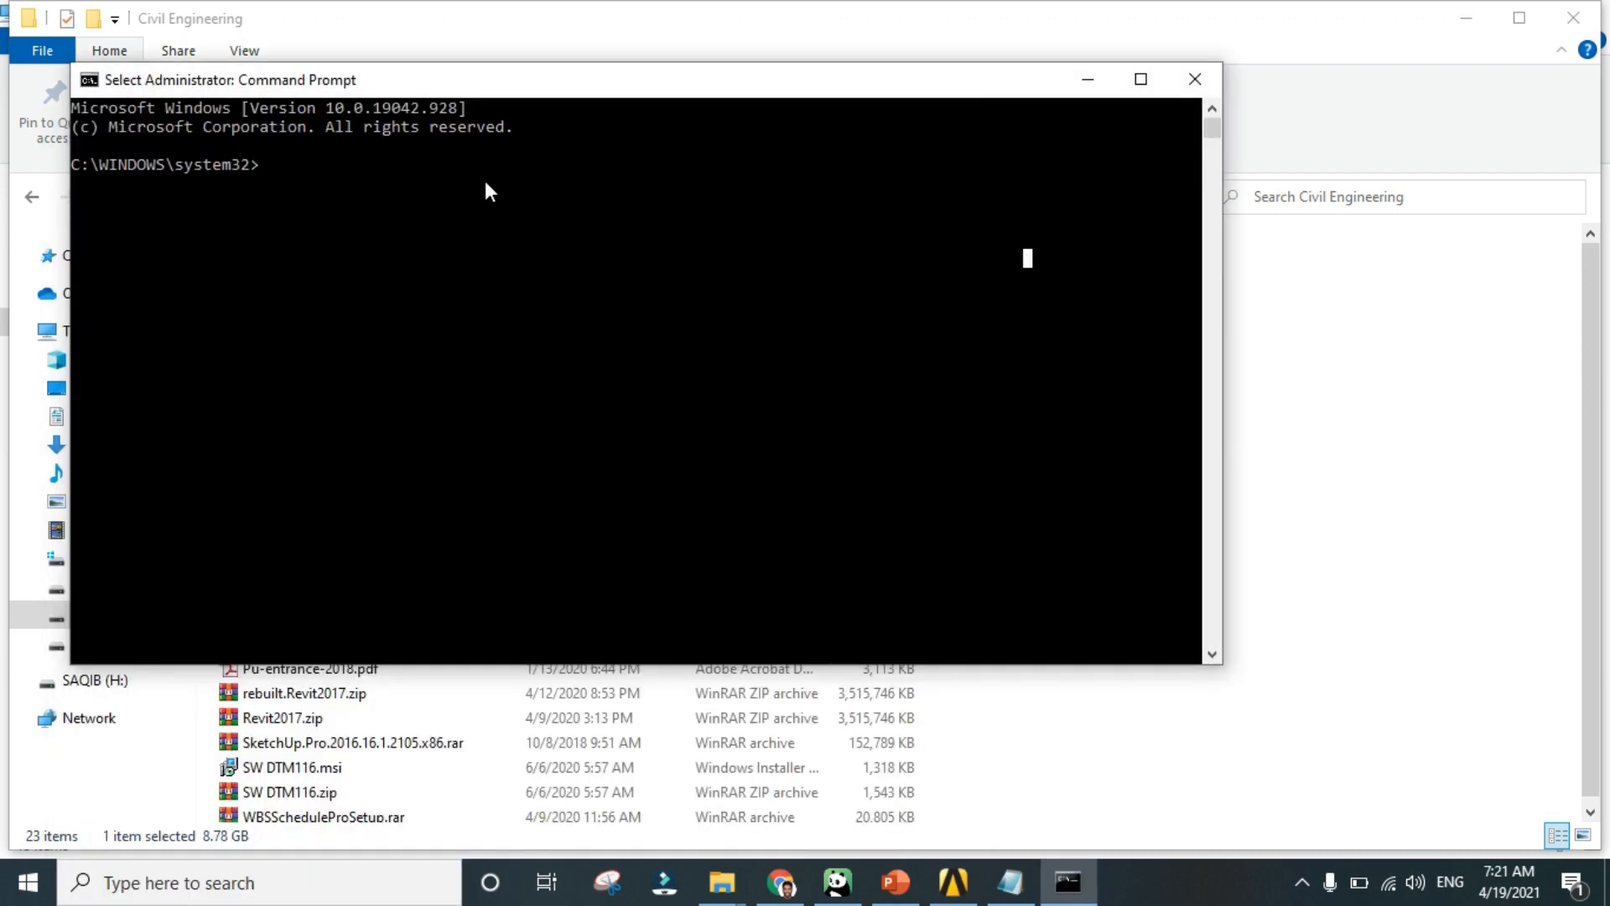
{"action": "mouse_move", "coordinate": [526, 178]}
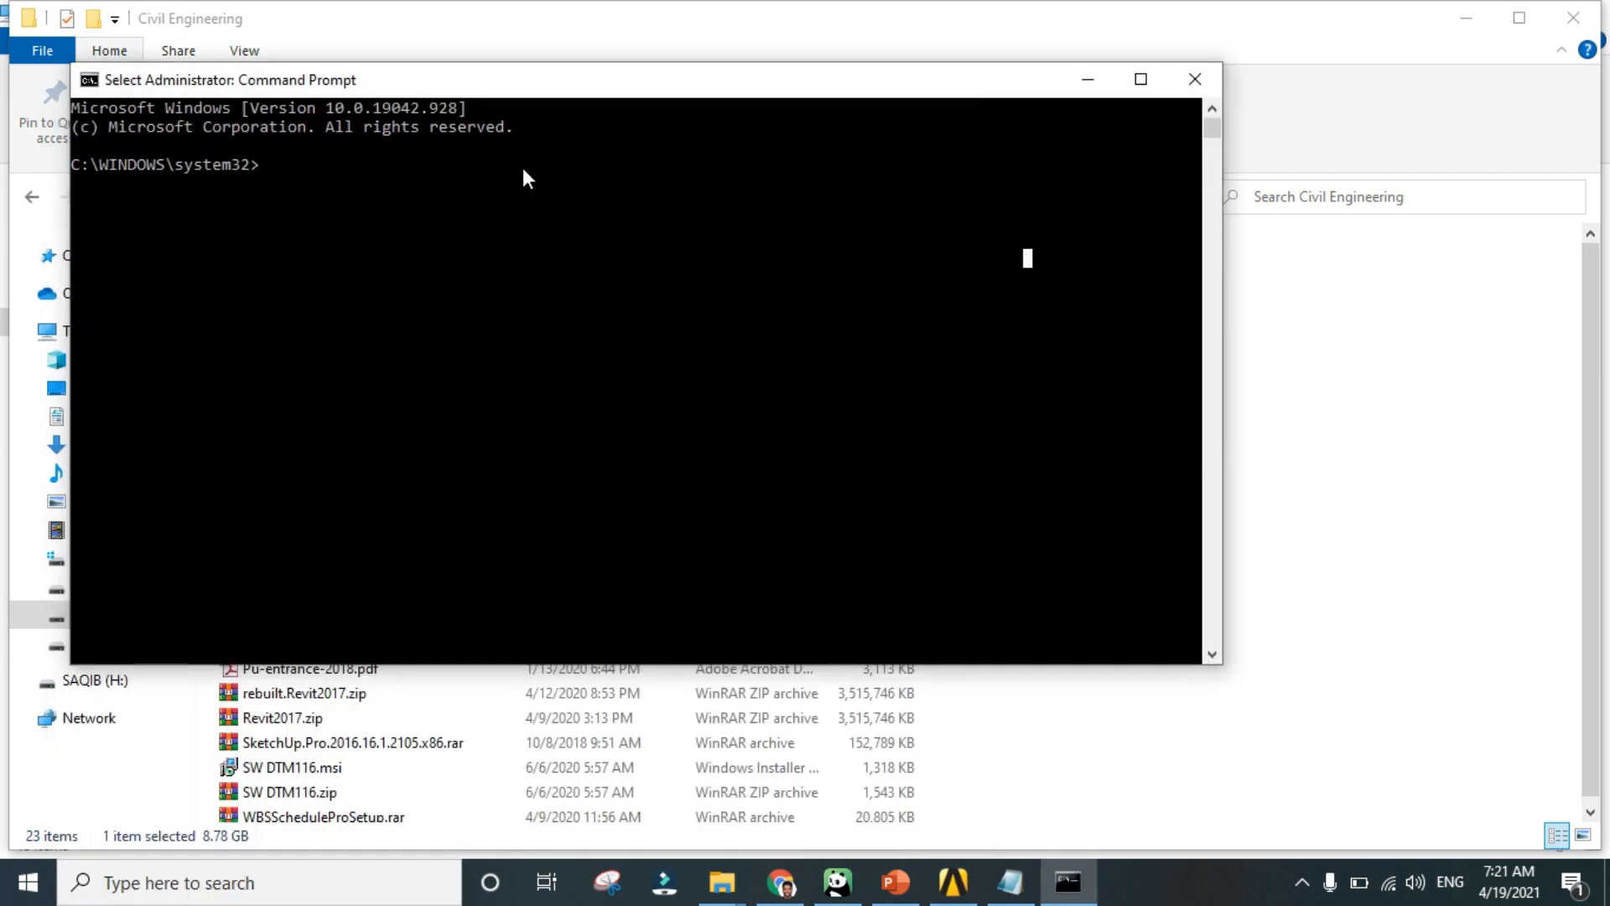
{"action": "mouse_move", "coordinate": [778, 398]}
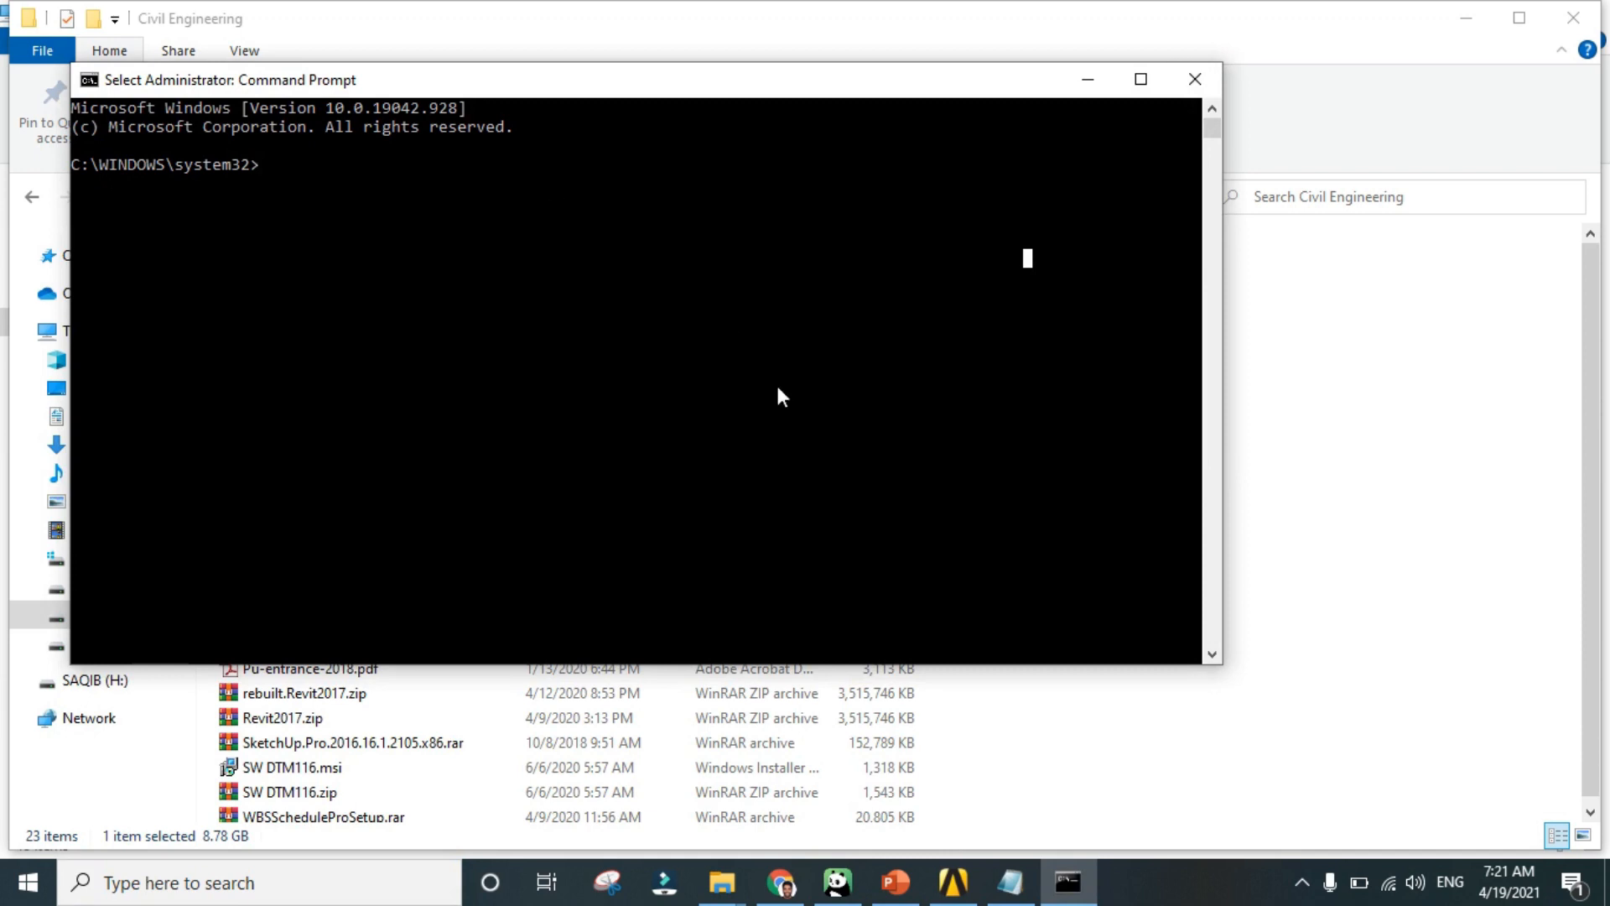
- In the Notepad notes, change the chkdsk drive placeholder to H: and select that line
{"action": "left_click", "coordinate": [1008, 882]}
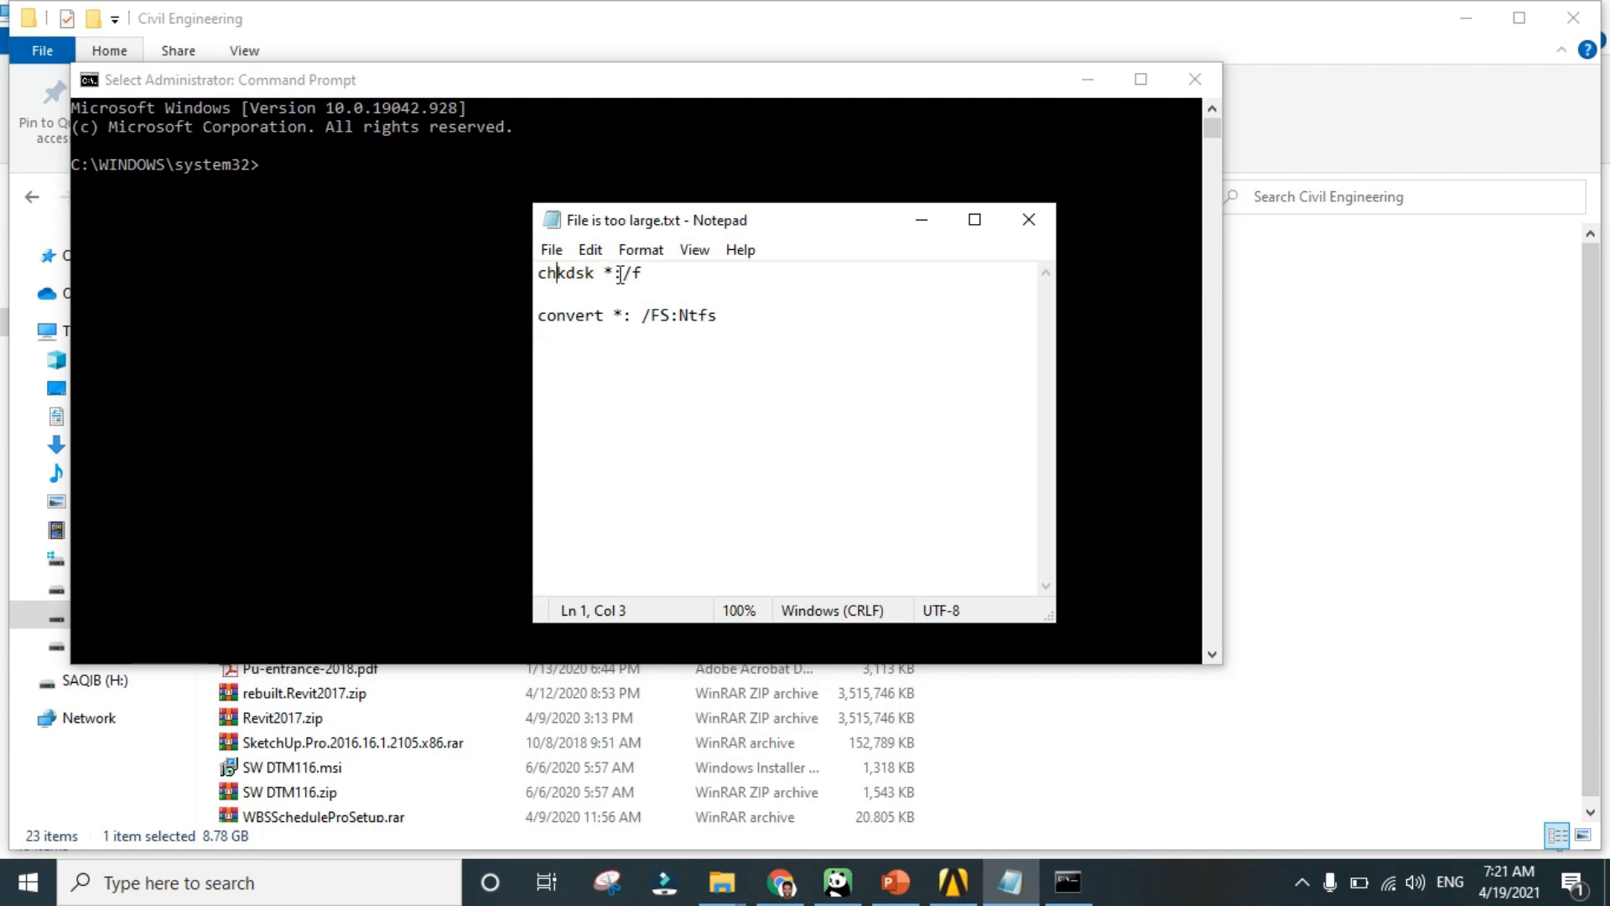
{"action": "left_click", "coordinate": [624, 274]}
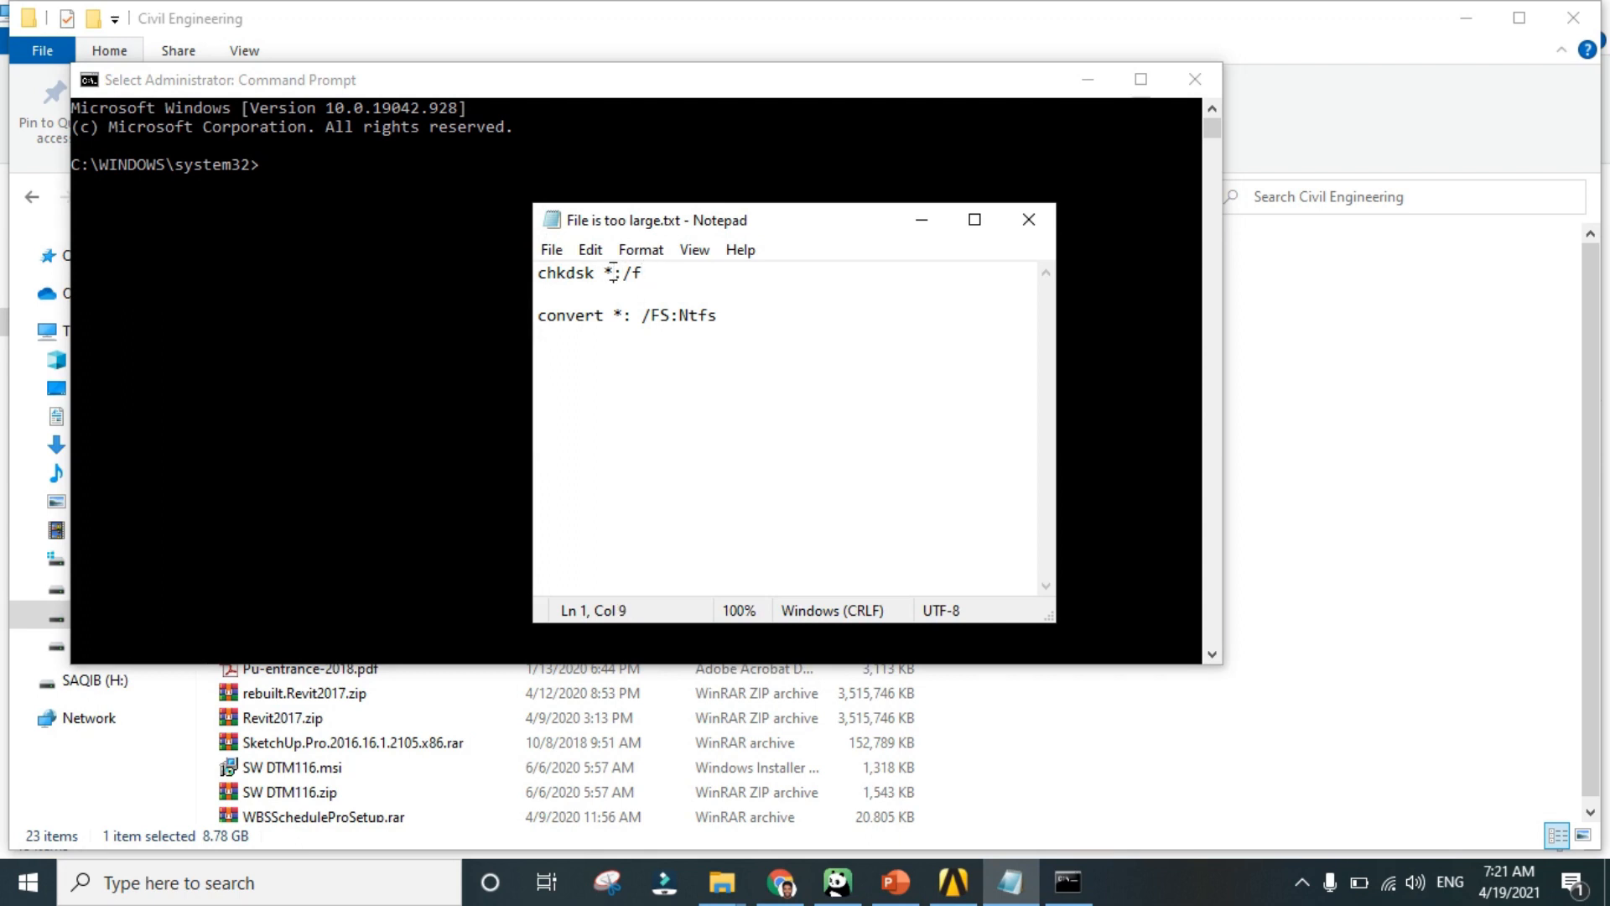
{"action": "key", "text": "Backspace"}
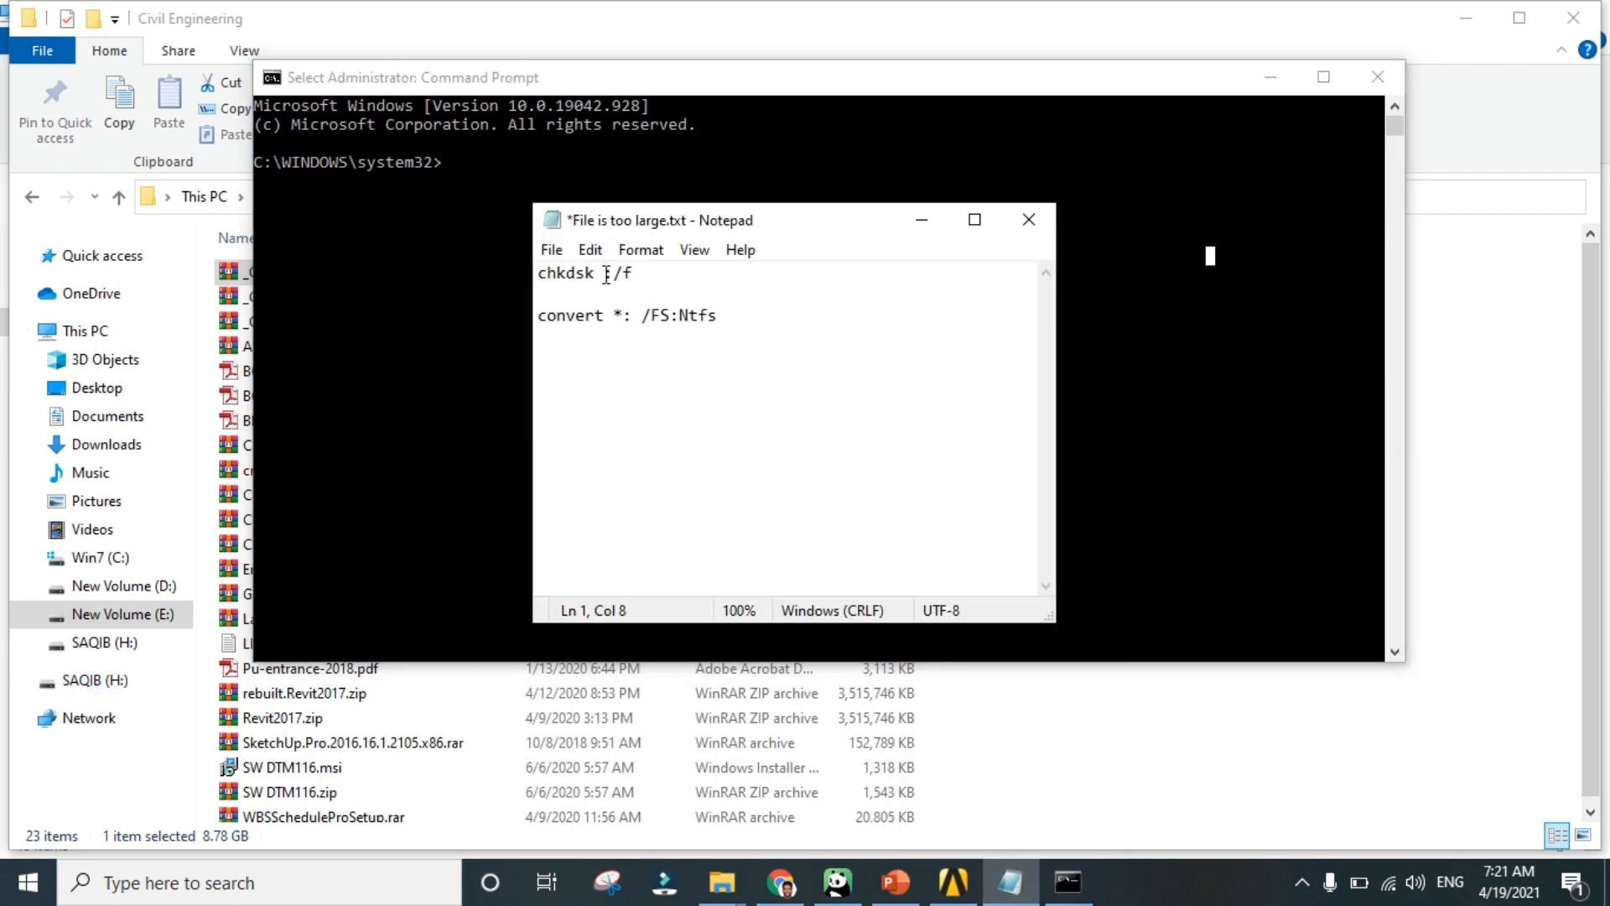
{"action": "type", "text": "H"}
{"action": "left_click", "coordinate": [790, 314]}
{"action": "type", "text": "H"}
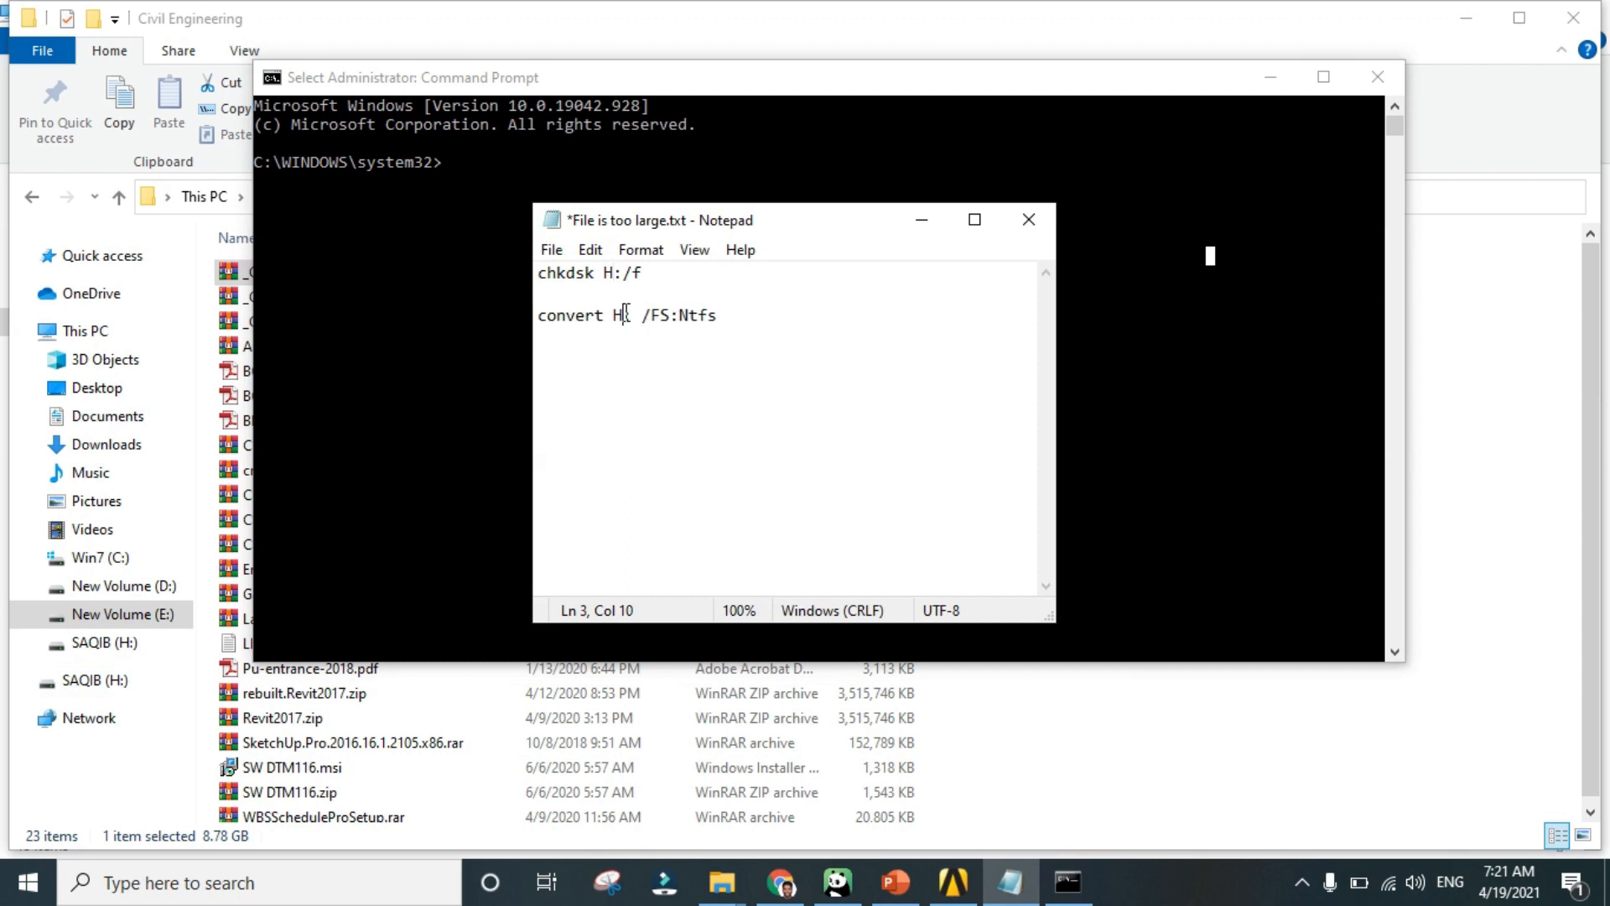
{"action": "type", "text": ":"}
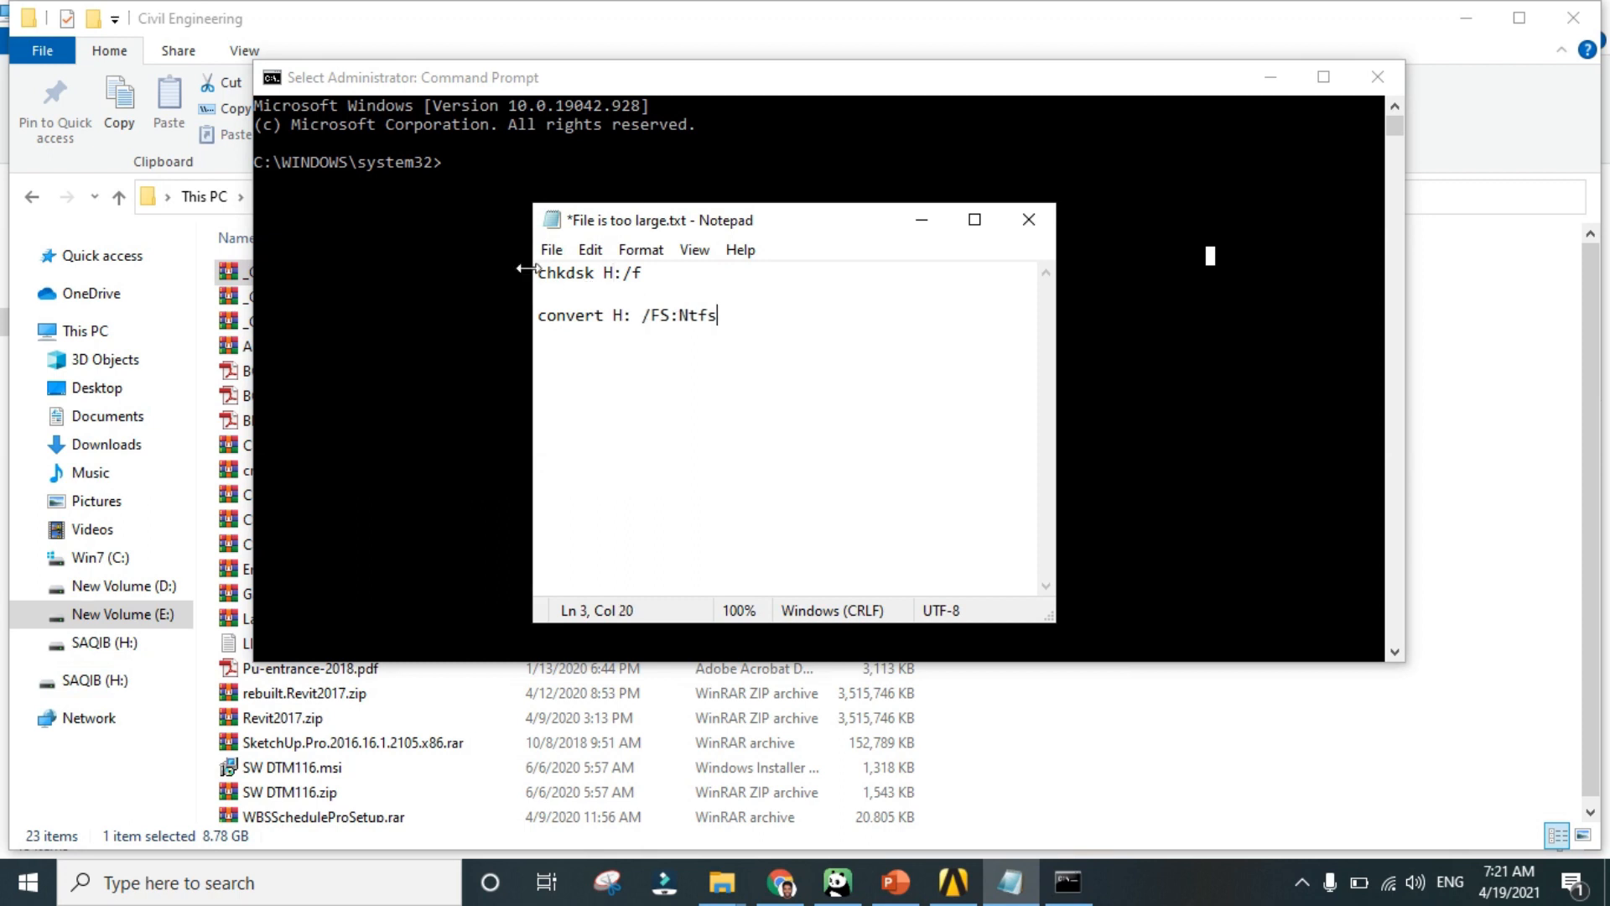
{"action": "triple_click", "coordinate": [589, 272]}
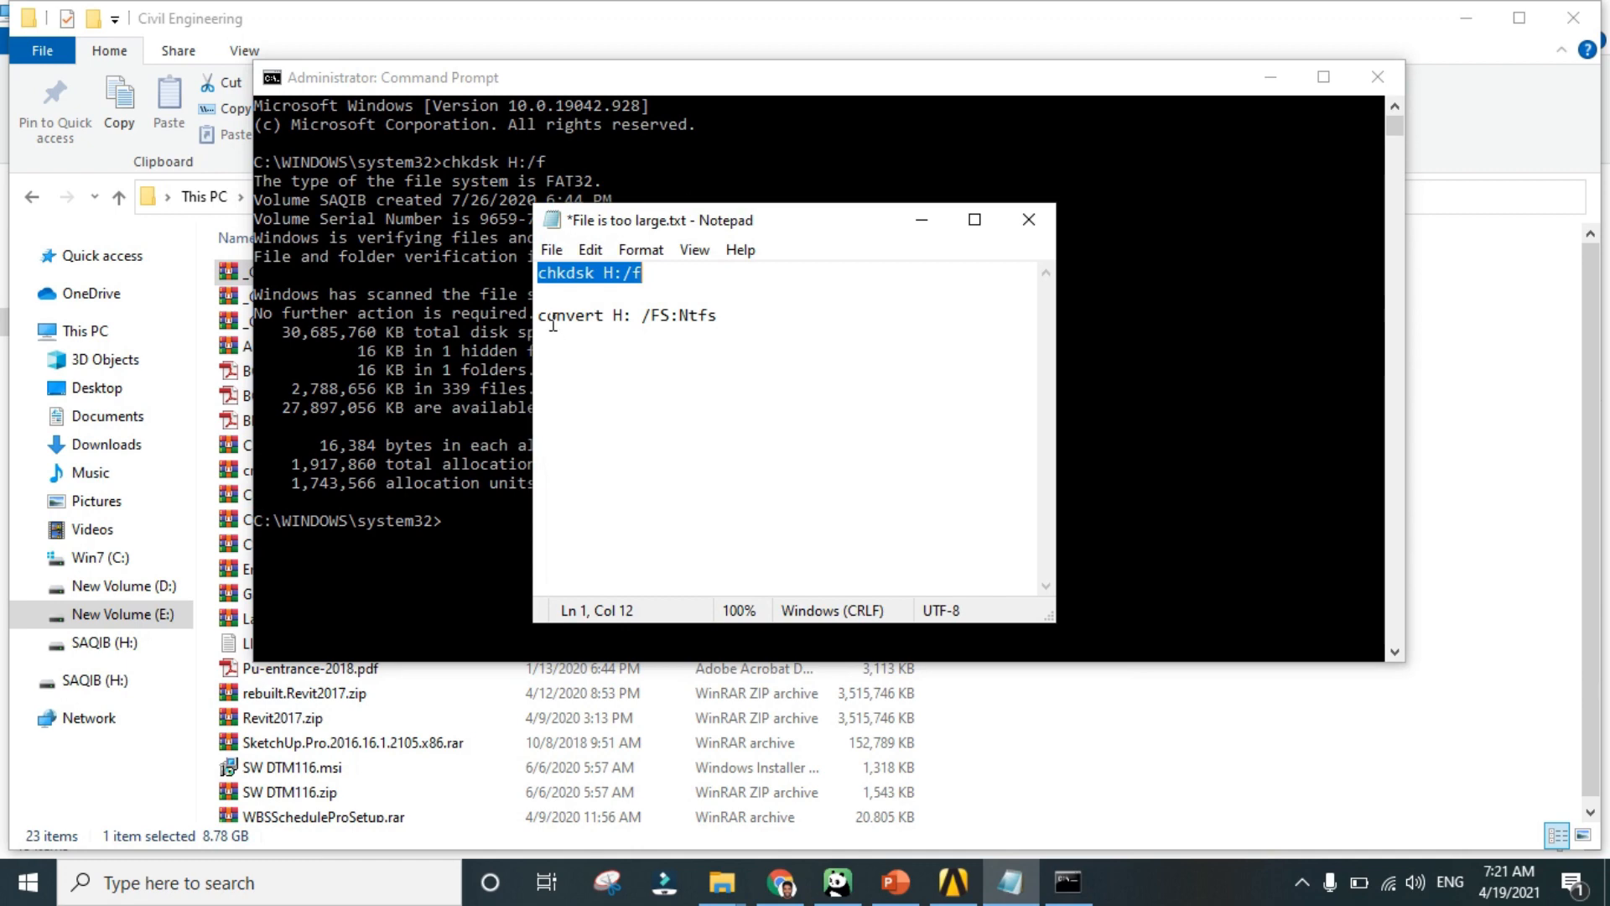
- Select the convert H: /FS:Ntfs command in Notepad for copying
{"action": "double_click", "coordinate": [628, 315]}
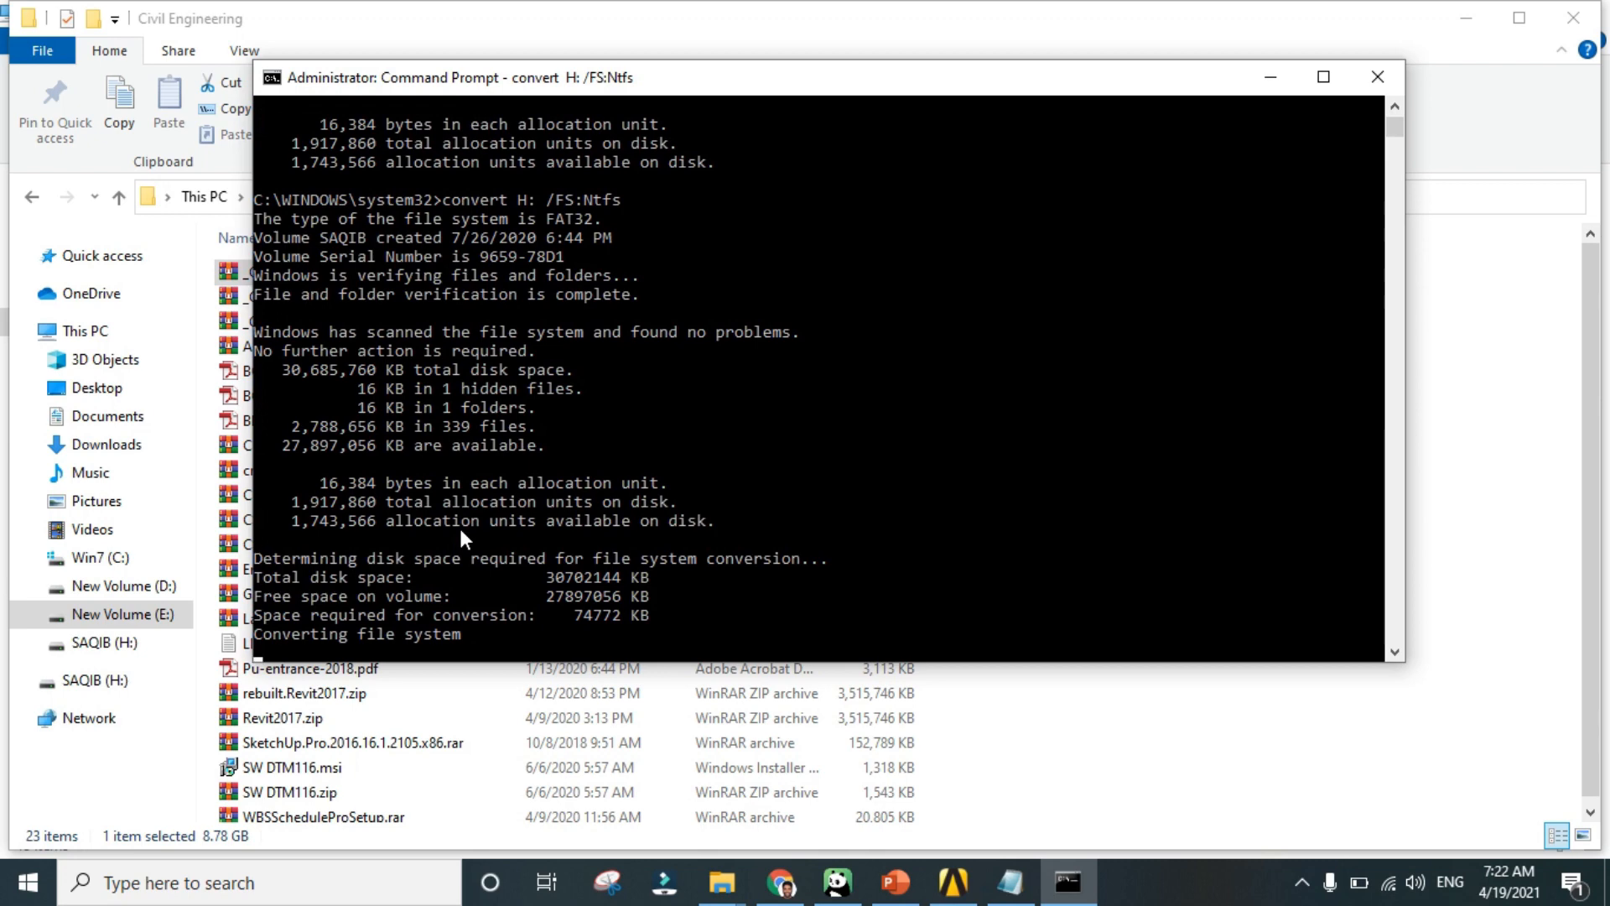
{"action": "mouse_move", "coordinate": [402, 639]}
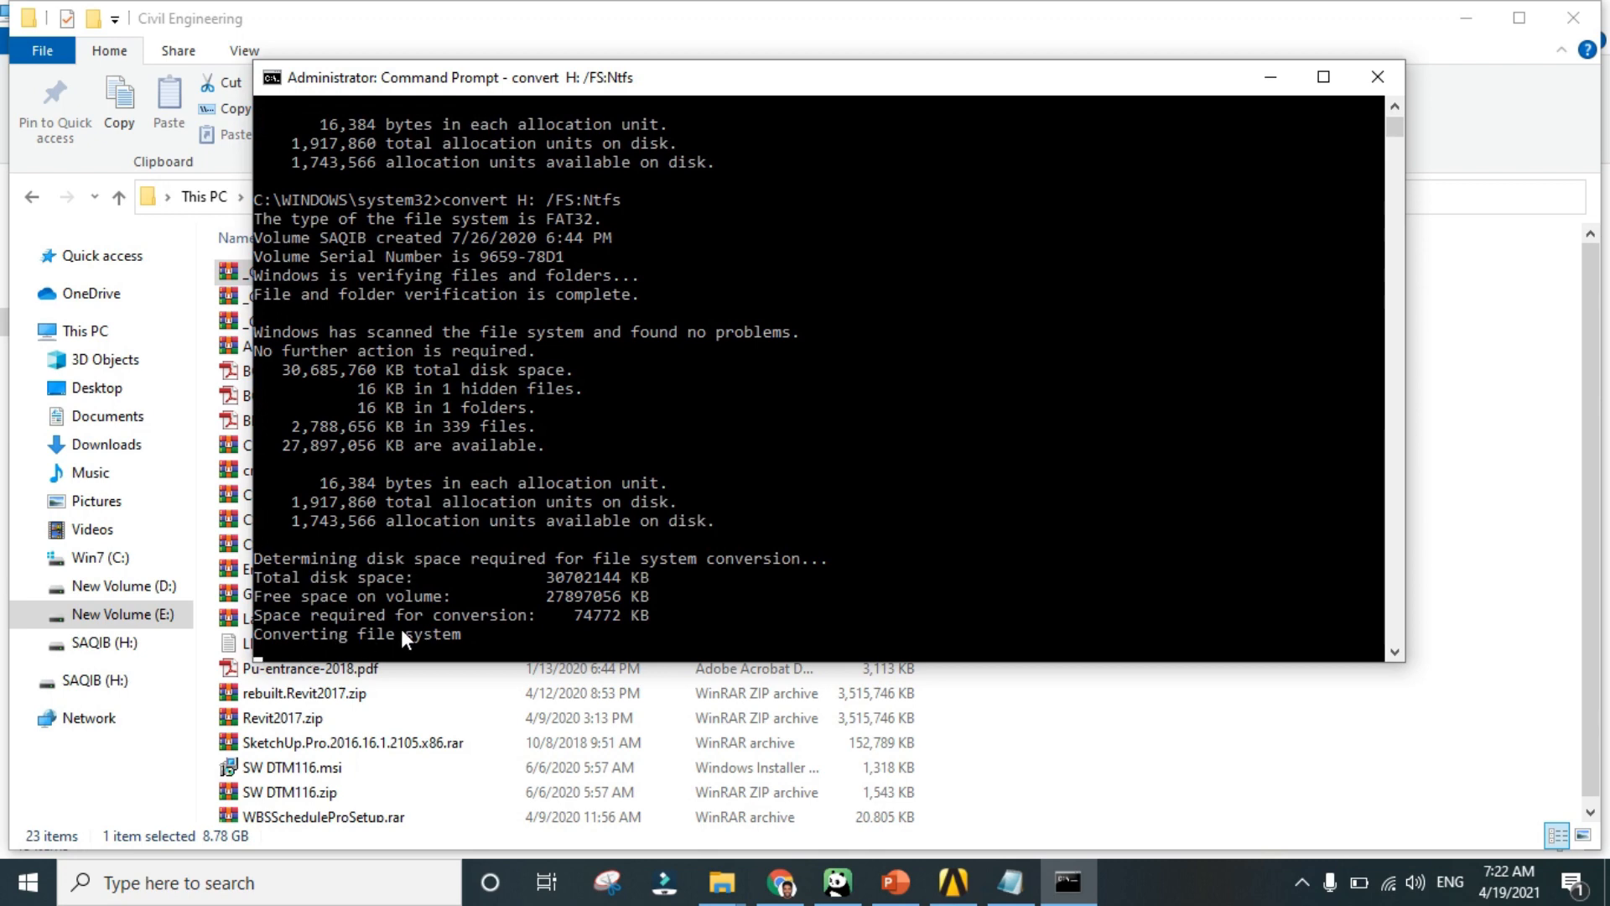
{"action": "mouse_move", "coordinate": [719, 505]}
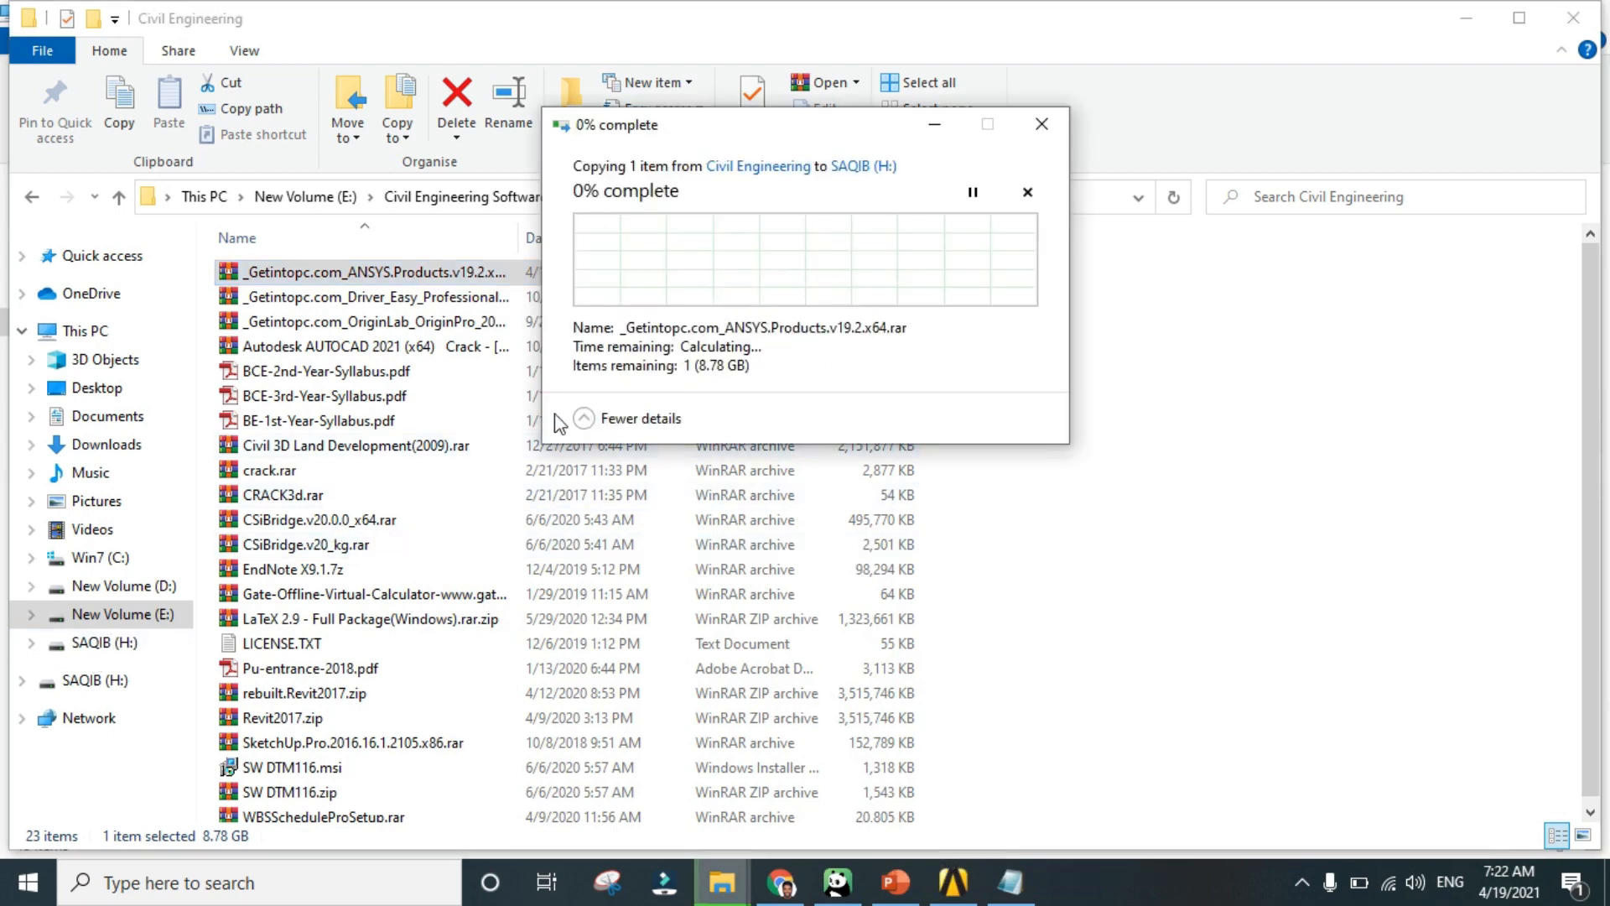
{"action": "mouse_move", "coordinate": [814, 229]}
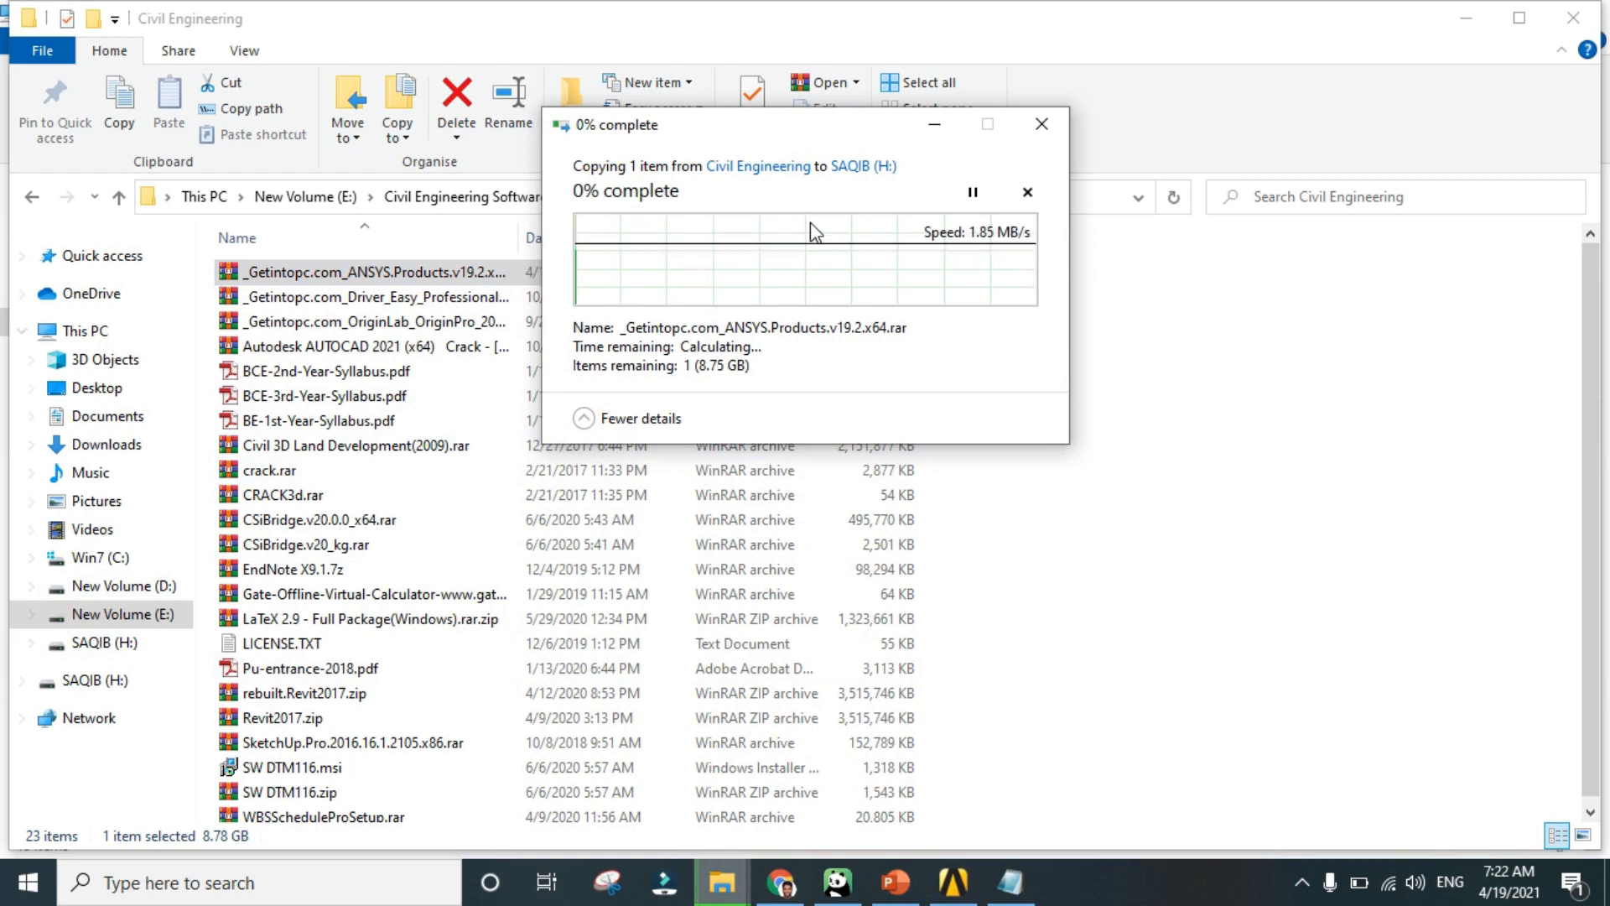
{"action": "mouse_move", "coordinate": [991, 252]}
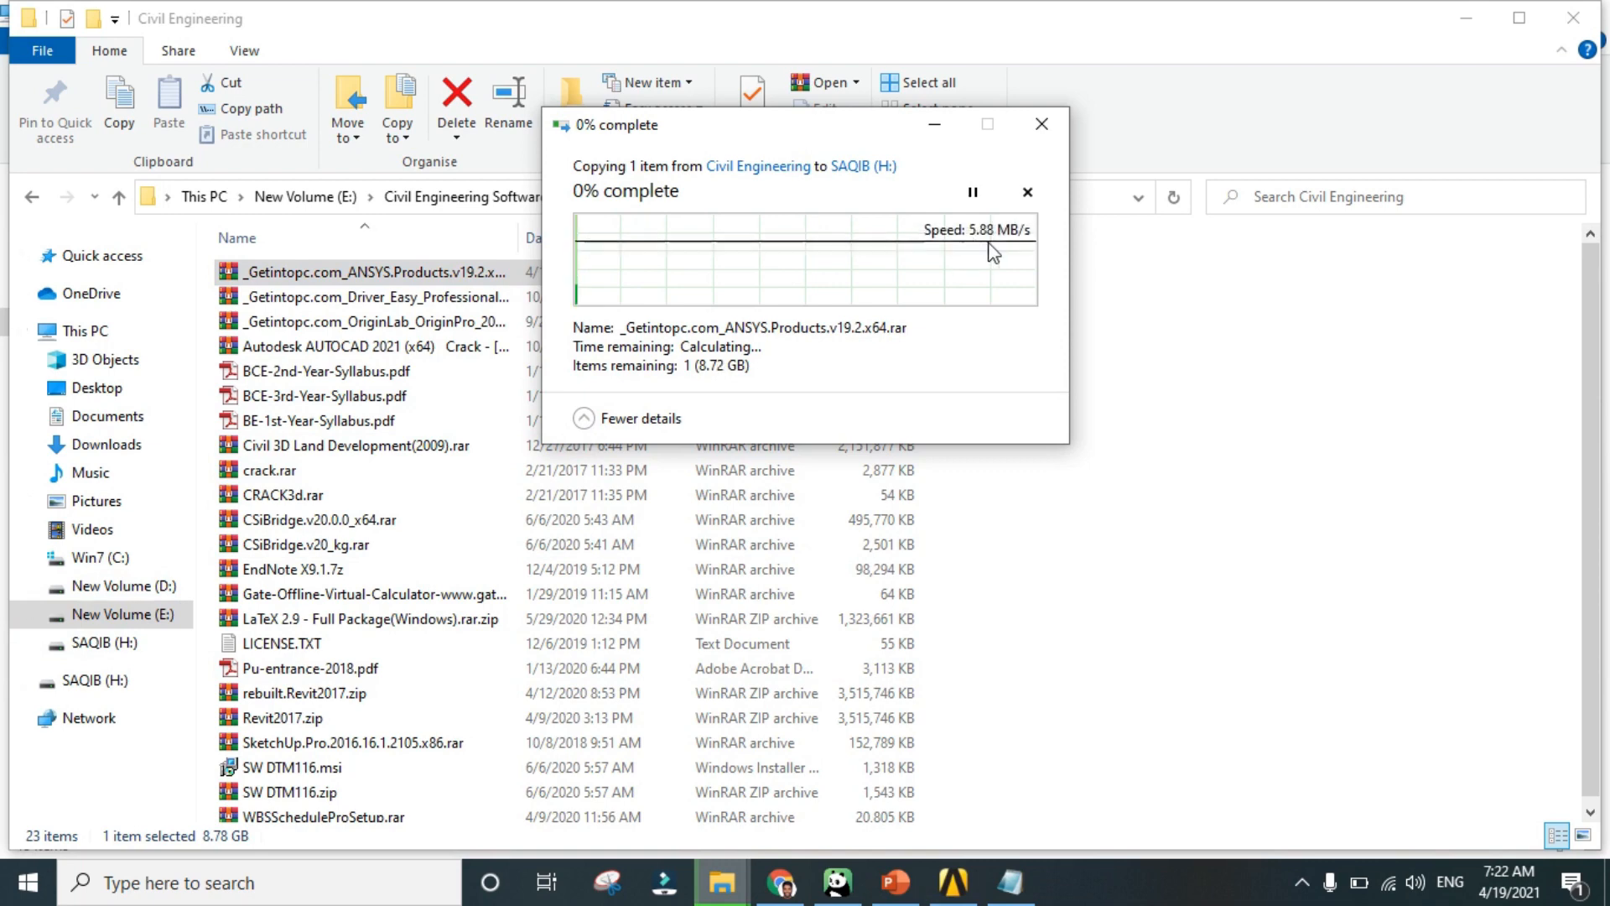